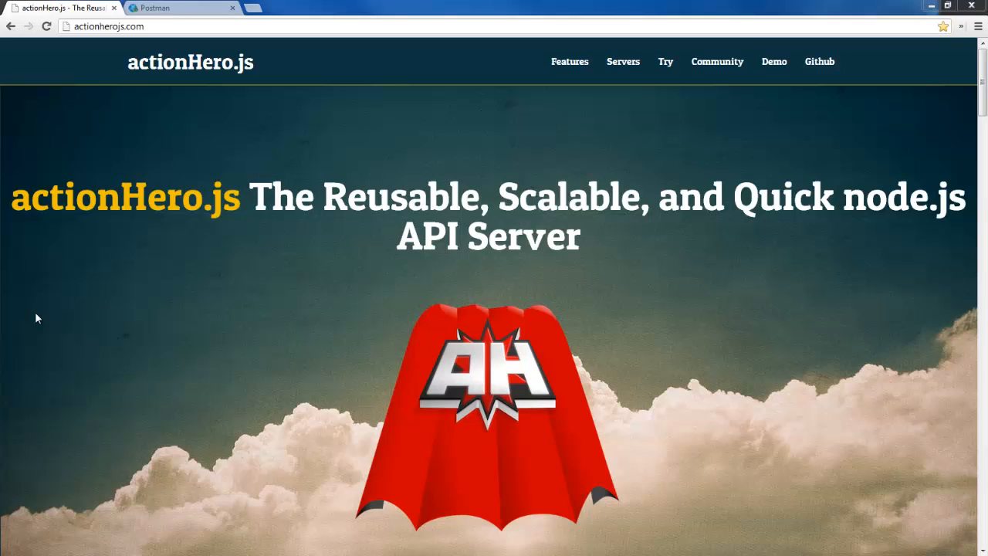
pyautogui.moveTo(935, 392)
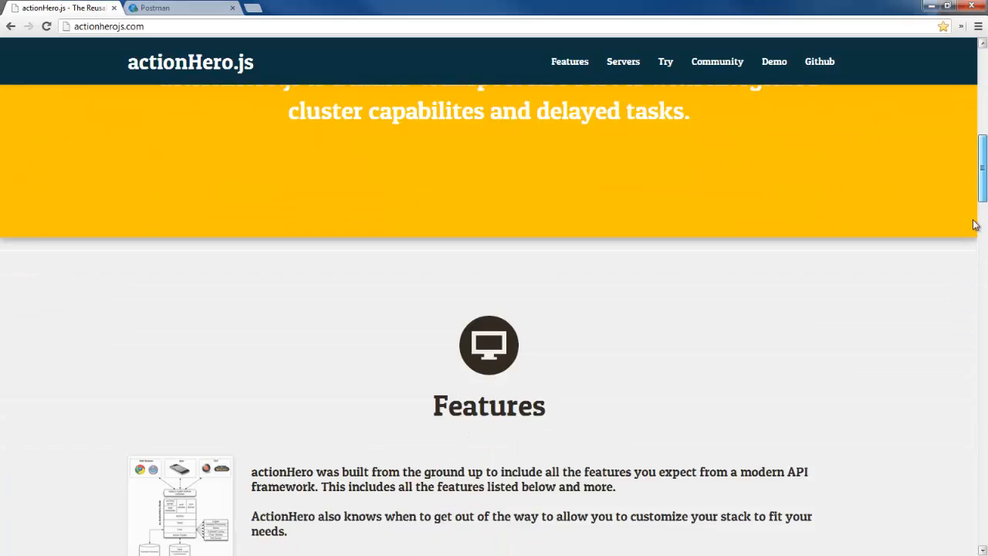
# Scroll the actionhero.js homepage through Features and Servers & Transports to Get Started Now.
pyautogui.scroll(-3)
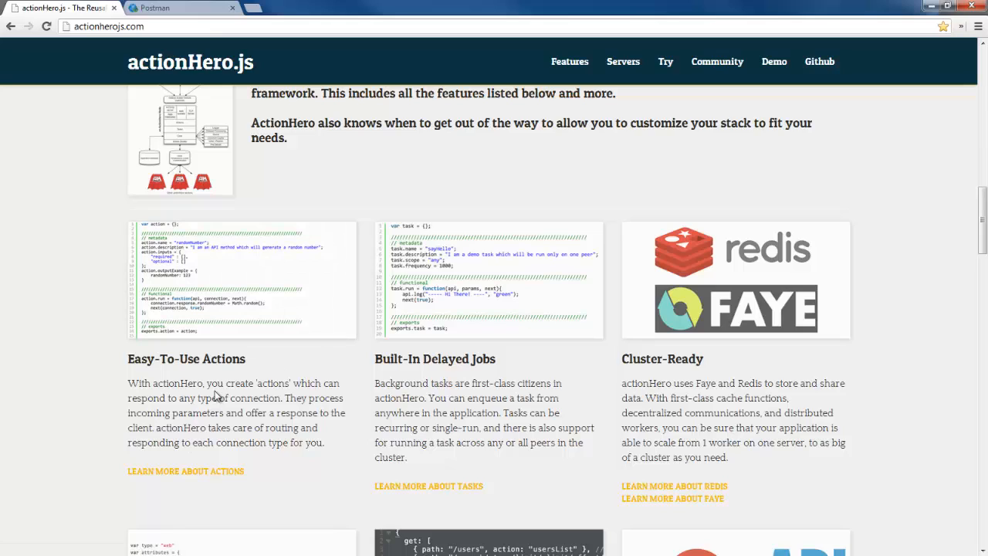
pyautogui.moveTo(275, 281)
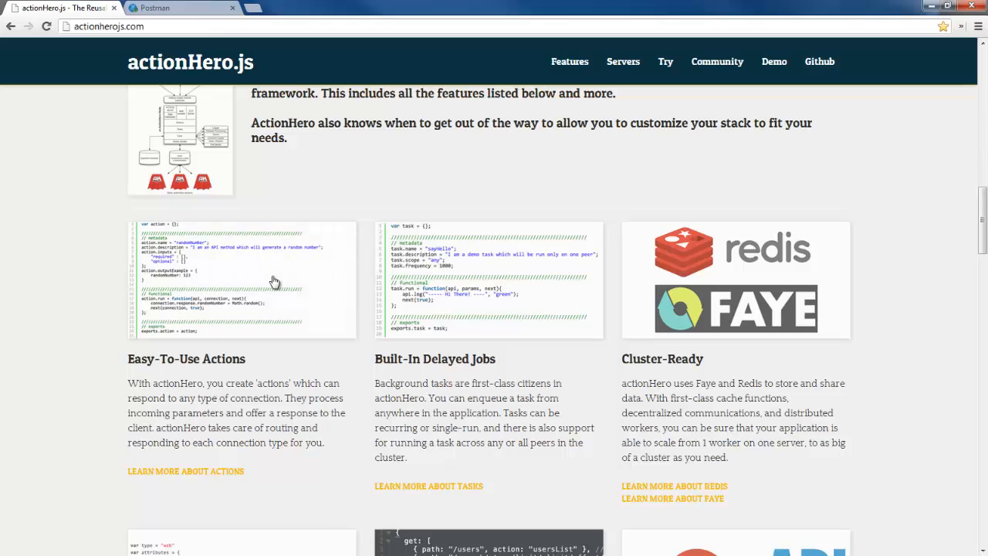
pyautogui.moveTo(566, 398)
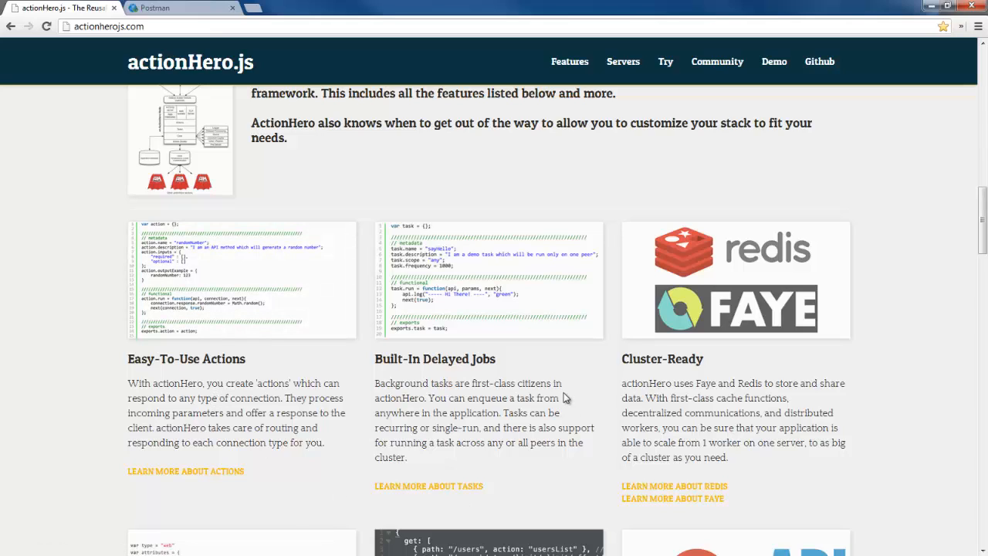
pyautogui.moveTo(562, 398)
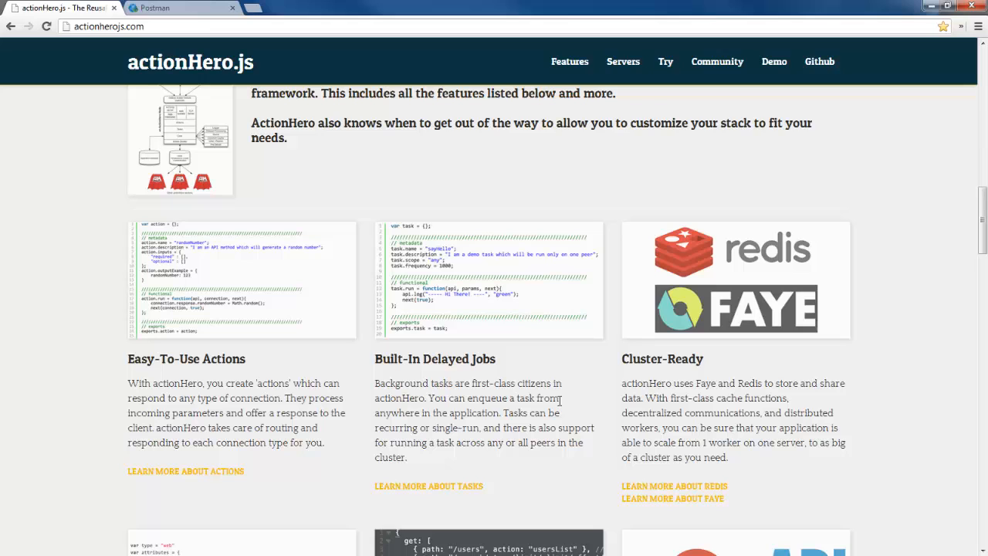
pyautogui.moveTo(451, 465)
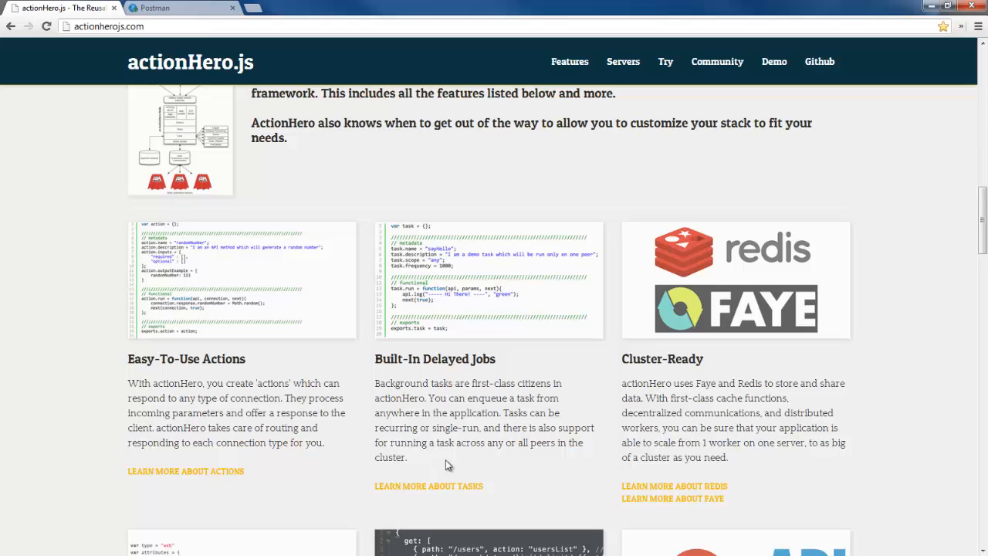
pyautogui.moveTo(930, 304)
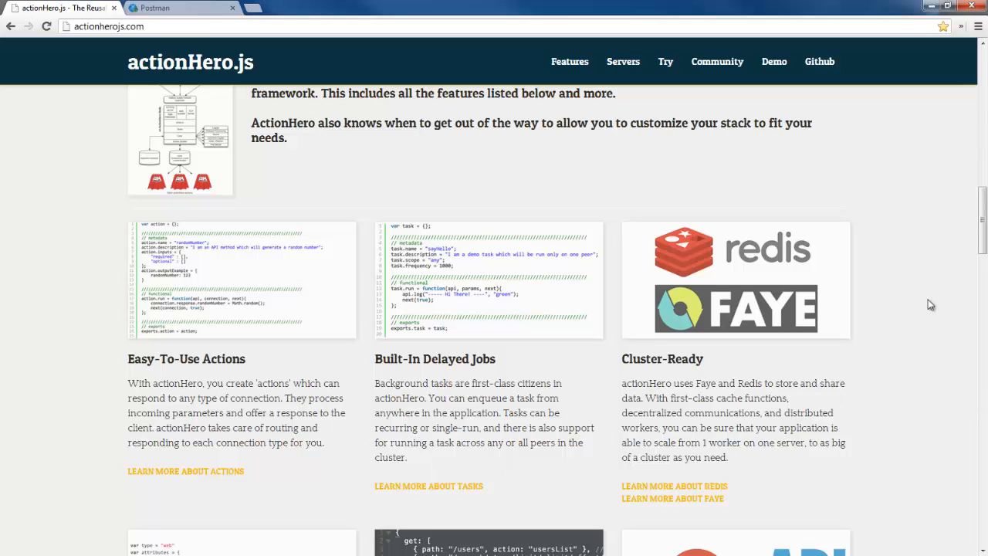
pyautogui.scroll(-3)
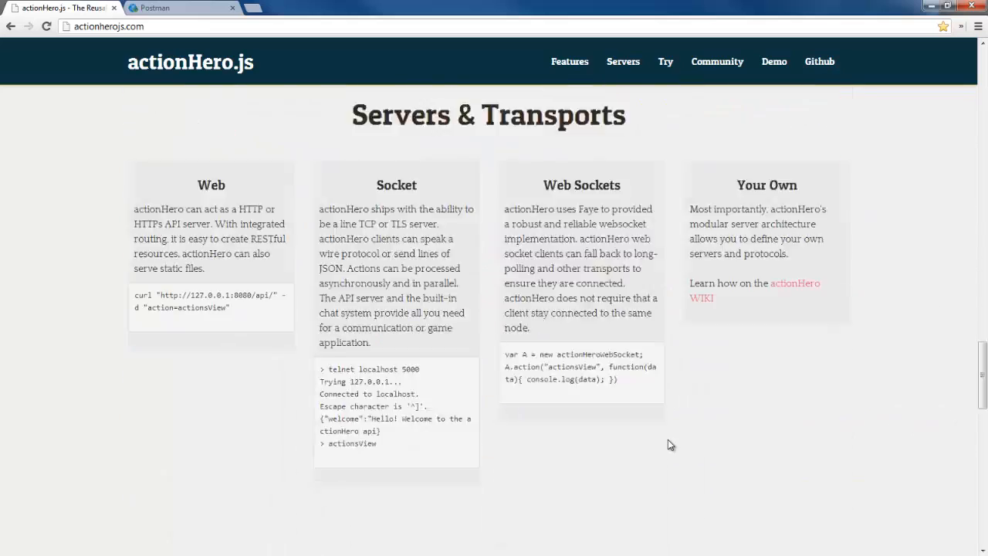
pyautogui.scroll(-3)
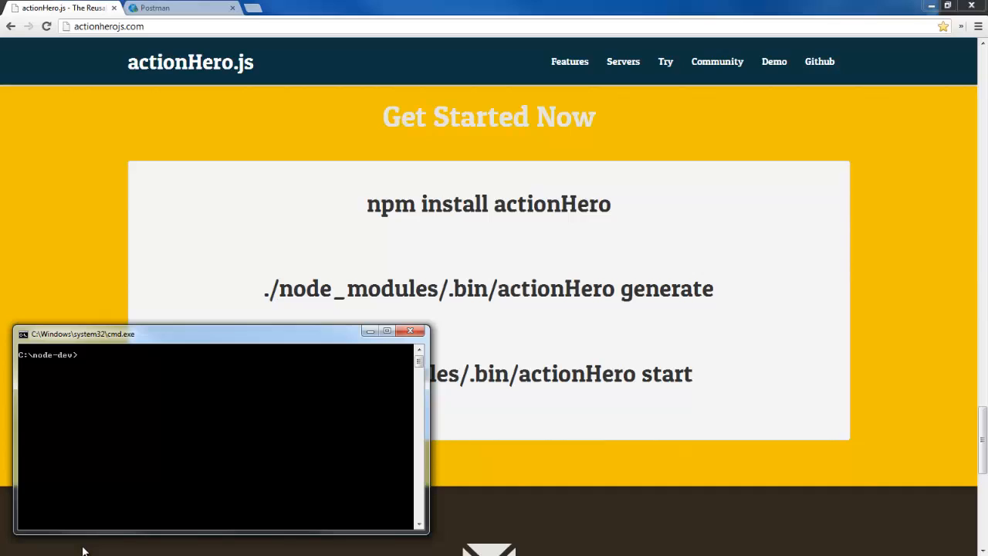
# Create the myhero folder, enter it and run npm install actionHero.
pyautogui.write('md n')
pyautogui.write('cd')
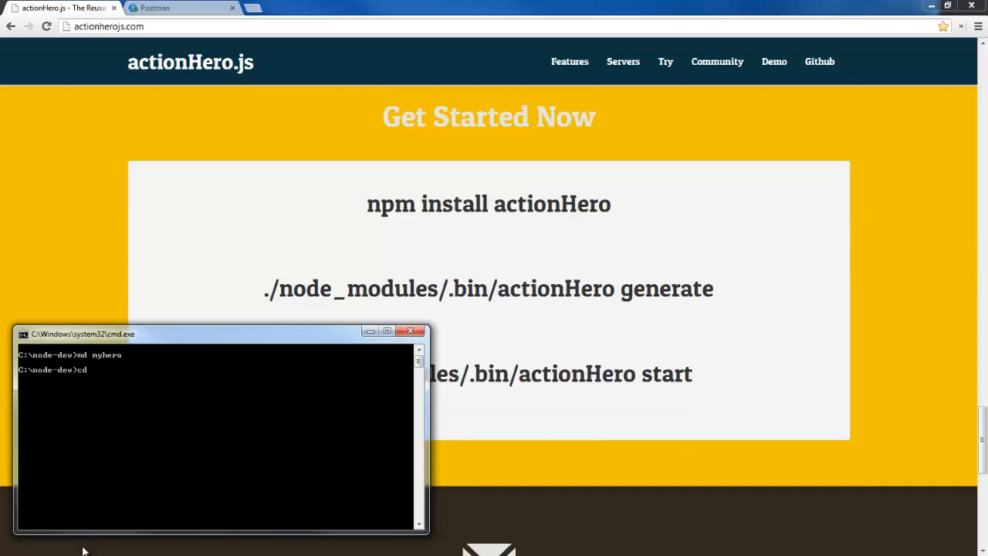
pyautogui.write('myhero')
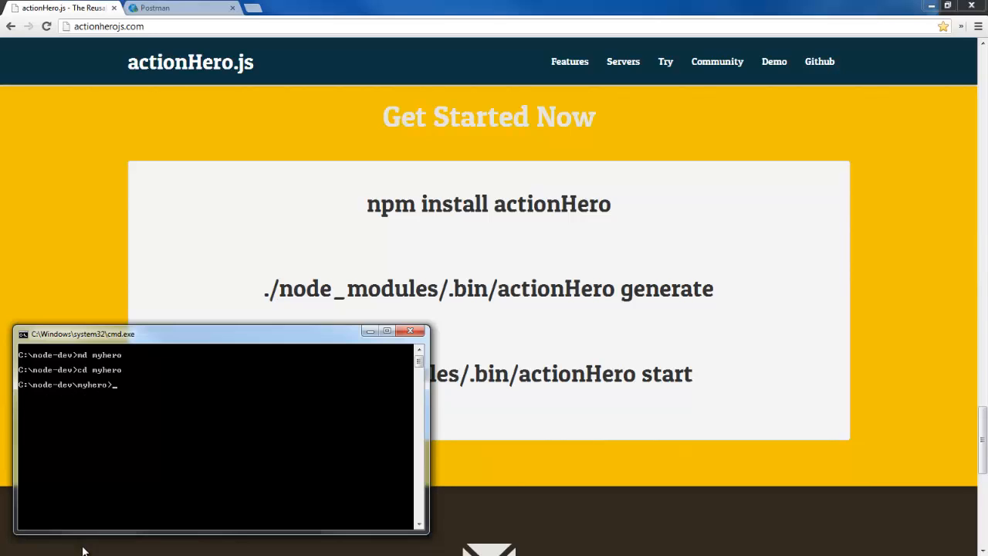
pyautogui.write('n')
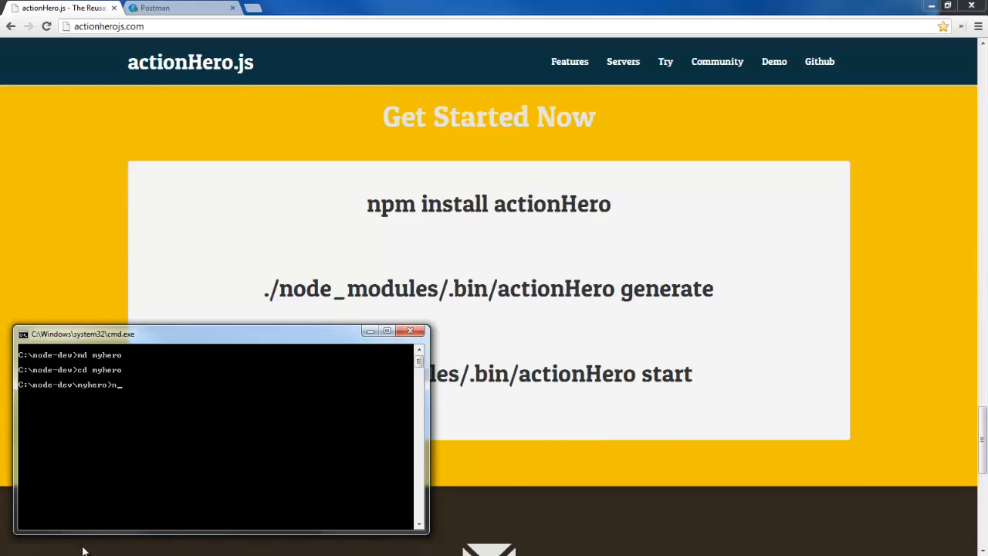
pyautogui.write('npm in')
pyautogui.write('.\\node_modules\\')
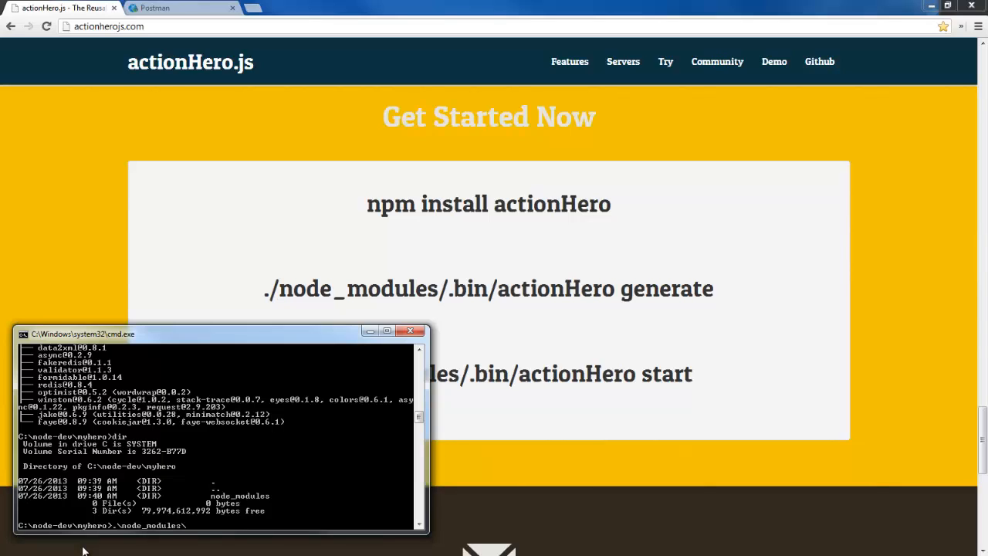
# Run .\node_modules\.bin\actionHero generate and start the server.
pyautogui.write('.bin\\actionHero')
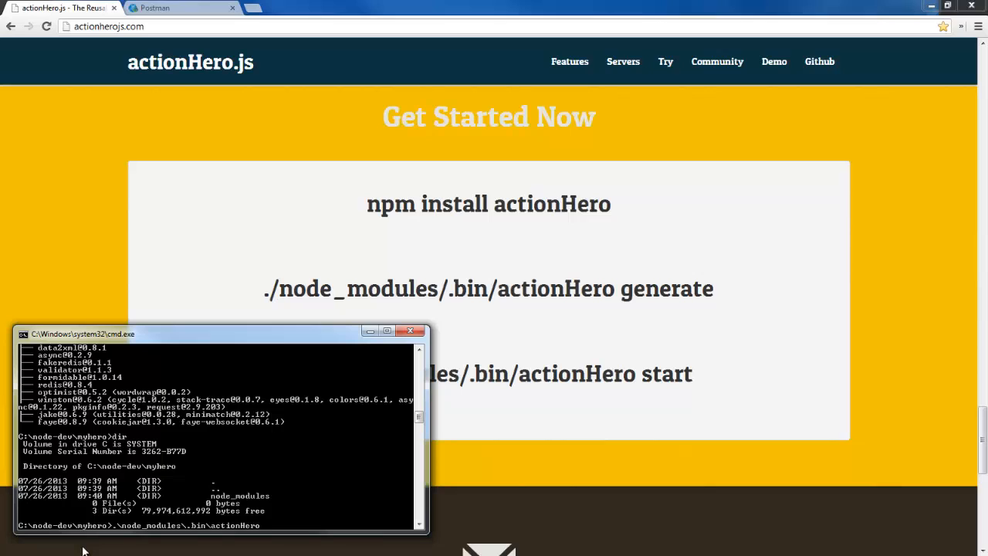
pyautogui.write('gene')
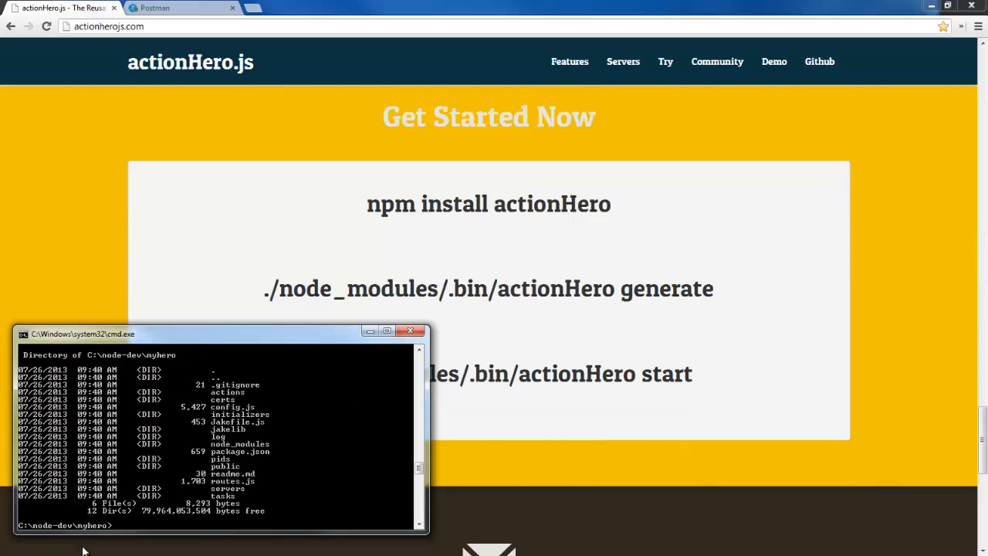
pyautogui.write('.\\node_modules\\.bin\\actionHero generate')
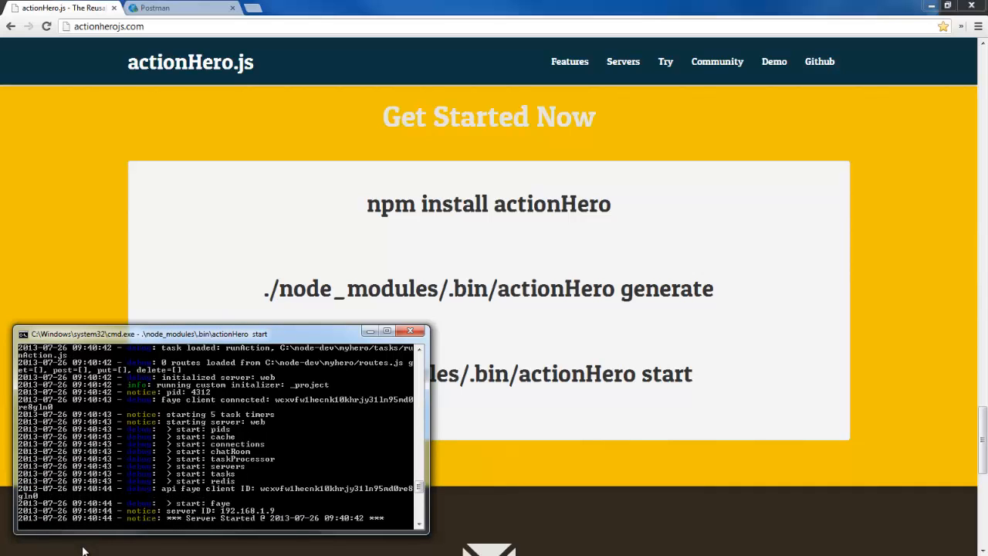
pyautogui.moveTo(99, 487)
pyautogui.write('localhost:8080')
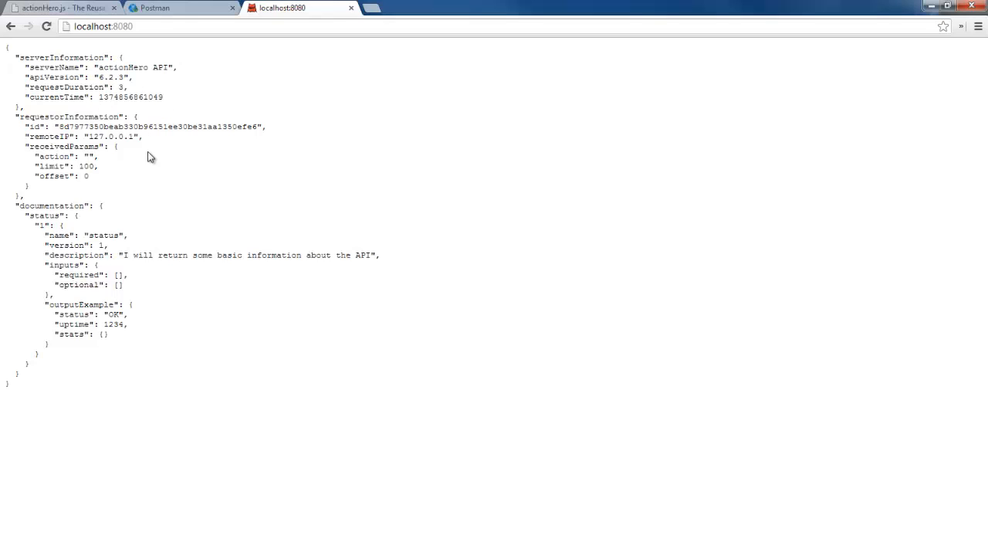
# Load localhost:8080/api/status from the address suggestions and highlight the status word.
pyautogui.moveTo(52, 275); pyautogui.dragTo(131, 293)
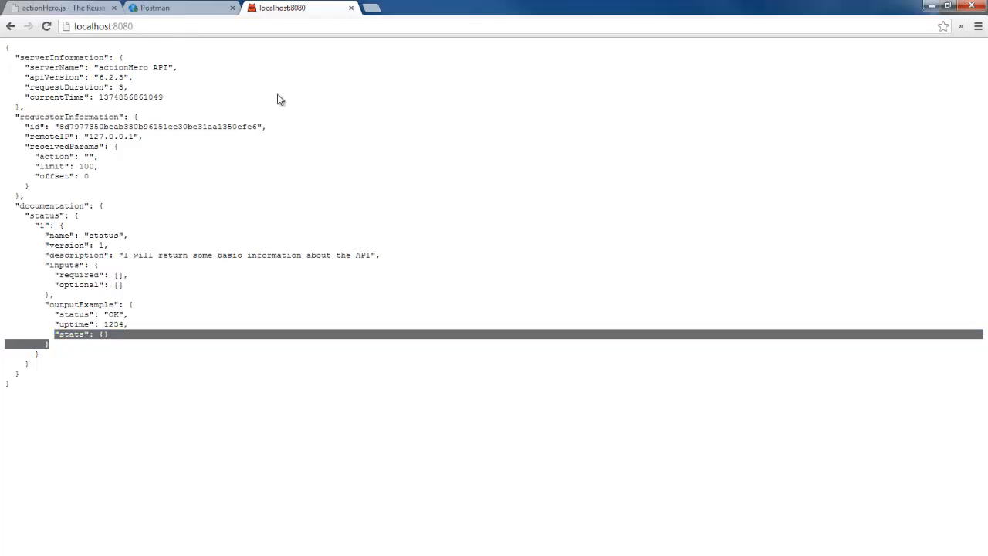
pyautogui.click(105, 24)
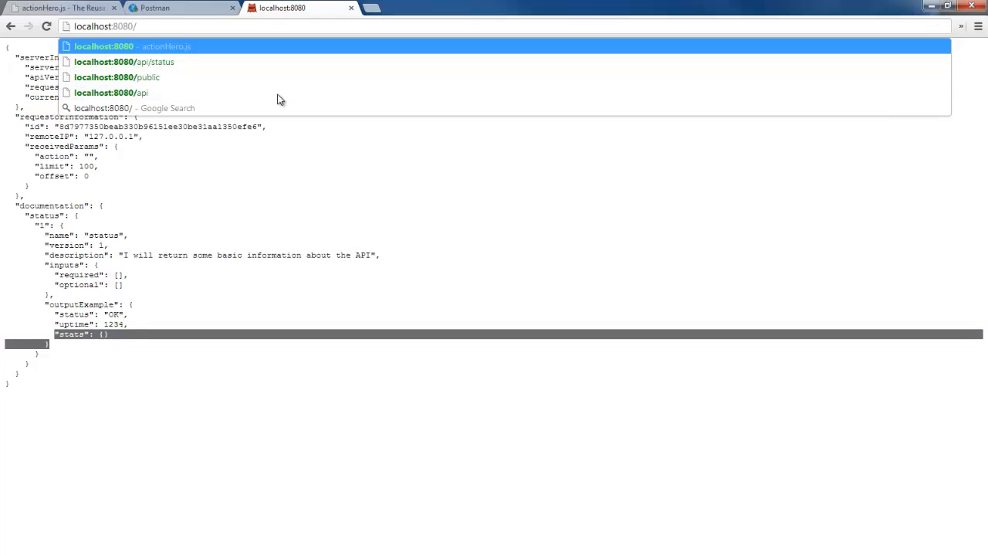
pyautogui.click(124, 62)
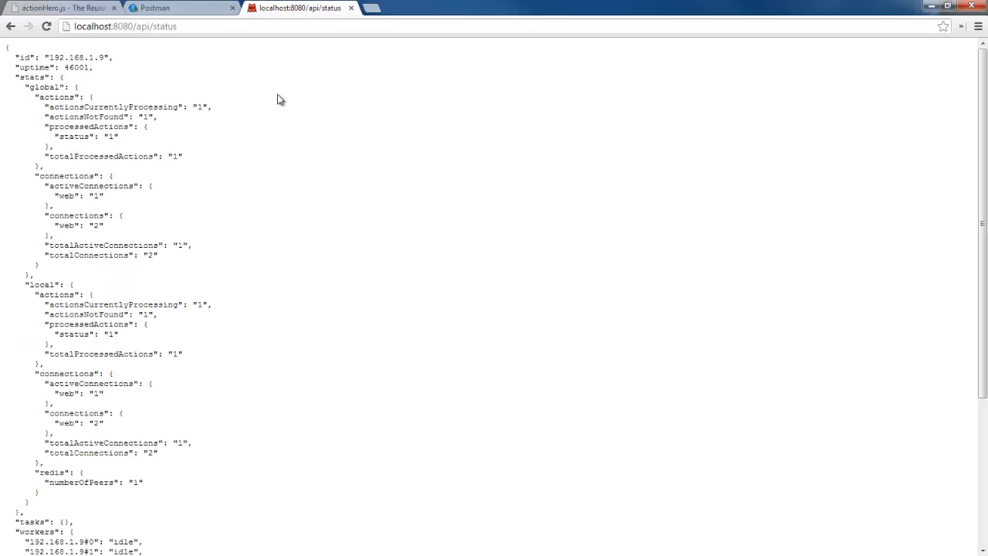
pyautogui.moveTo(225, 66)
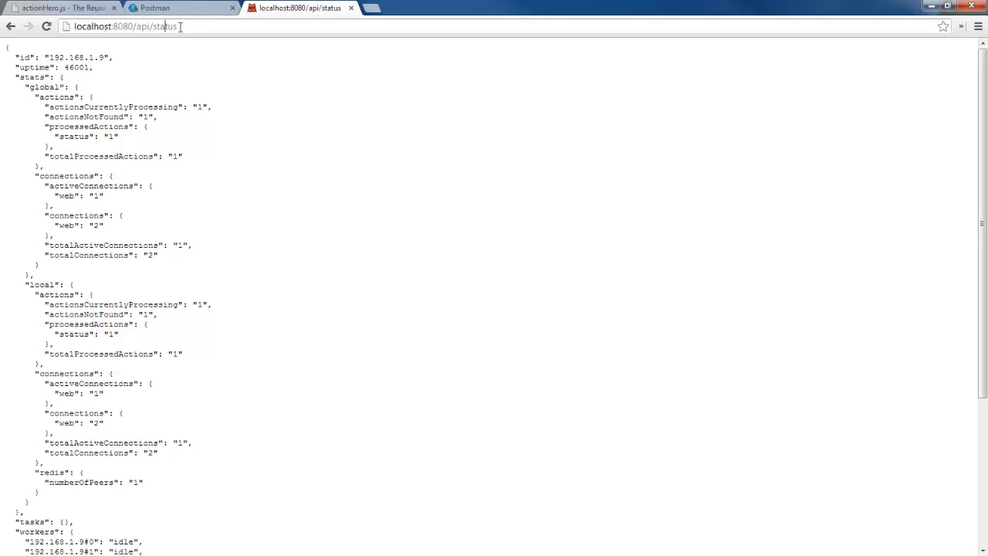
pyautogui.doubleClick(164, 26)
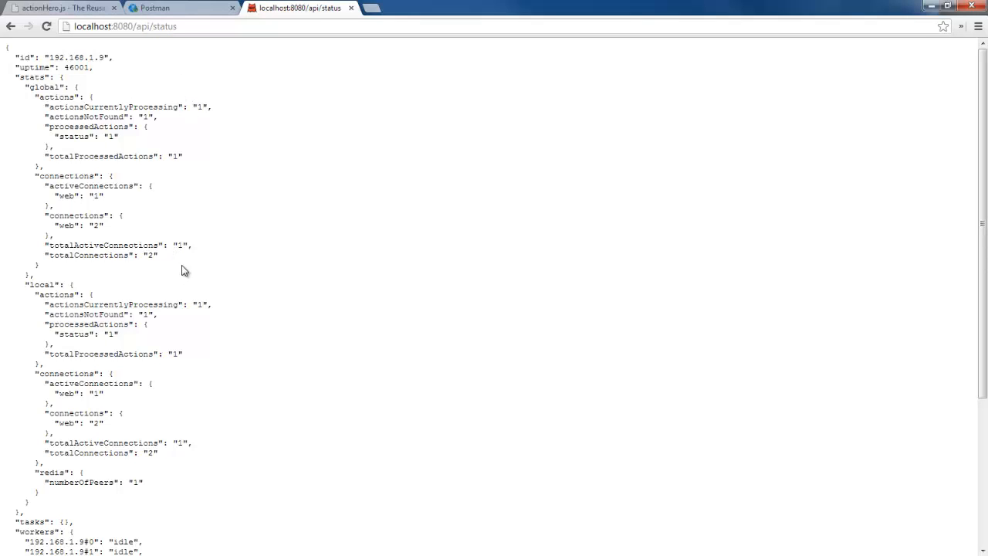
pyautogui.doubleClick(154, 25)
pyautogui.write('ublic')
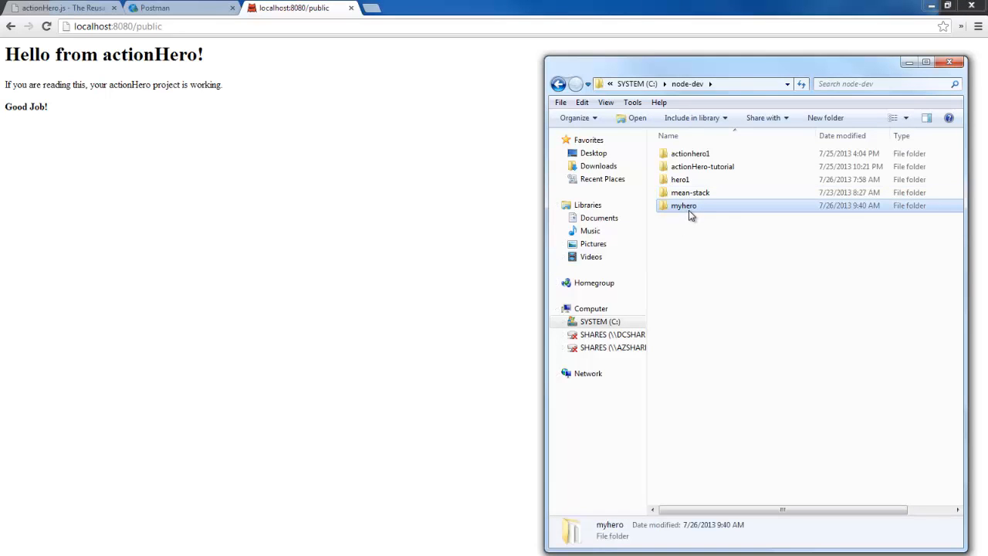
pyautogui.moveTo(741, 232)
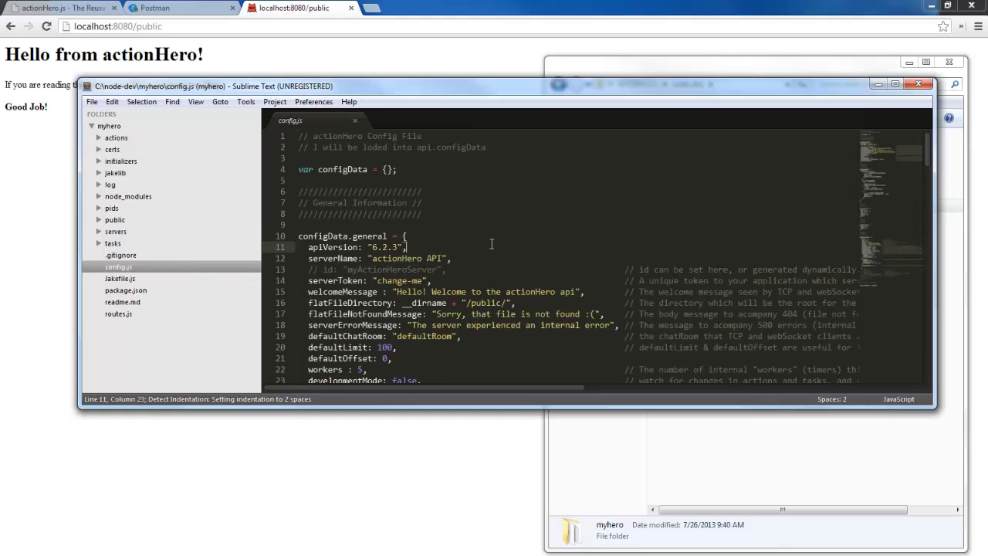
# Open the server log file from the log folder and point out the fakeredis warning.
pyautogui.scroll(-3)
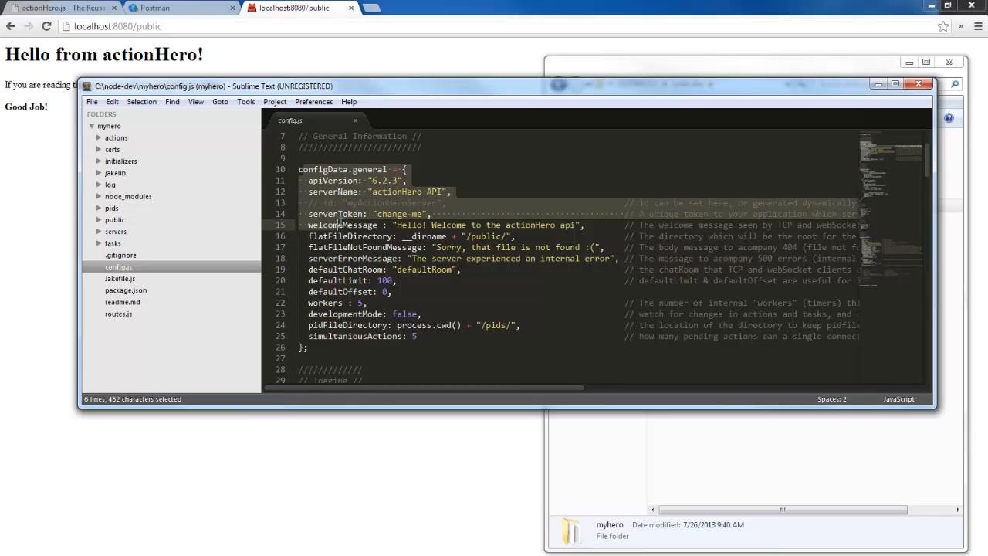
pyautogui.click(497, 301)
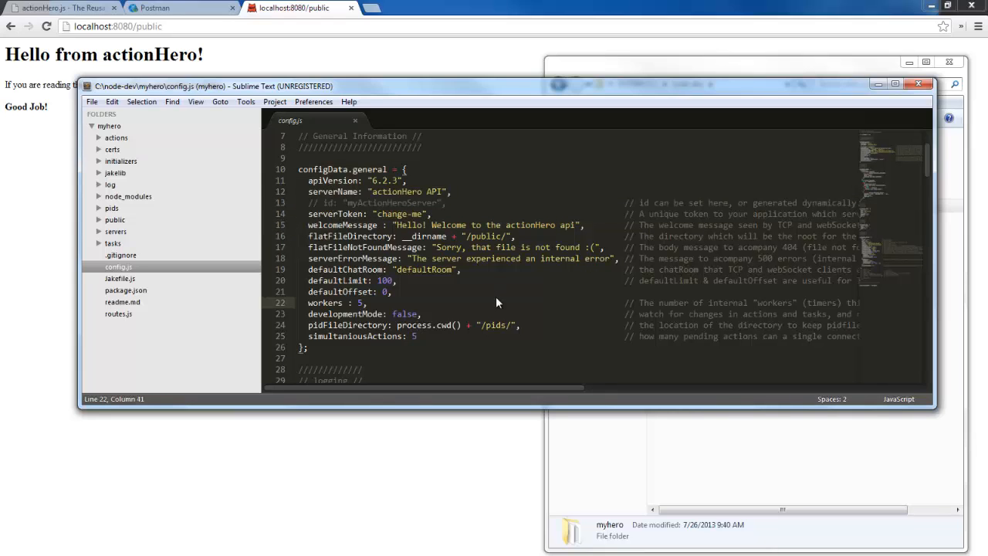
pyautogui.scroll(-3)
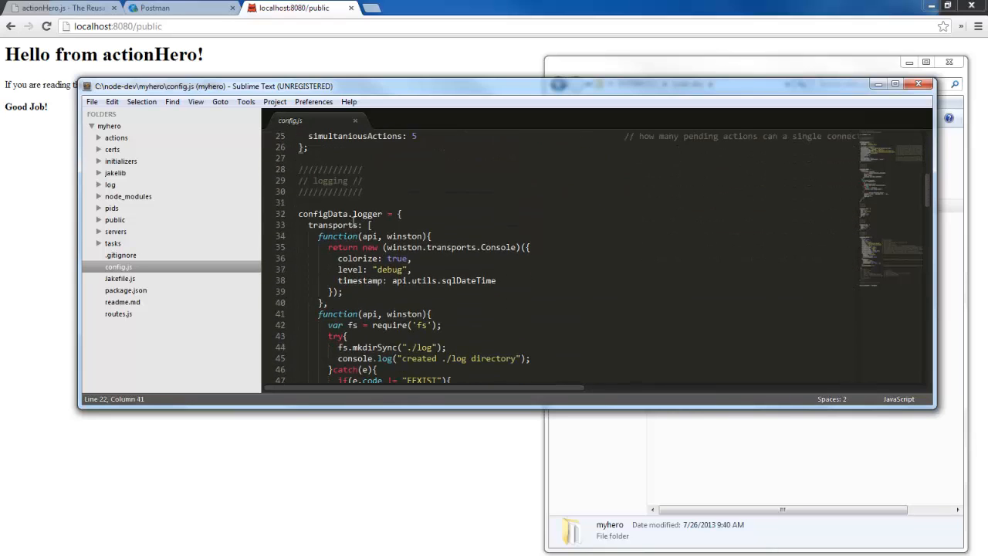
pyautogui.click(112, 185)
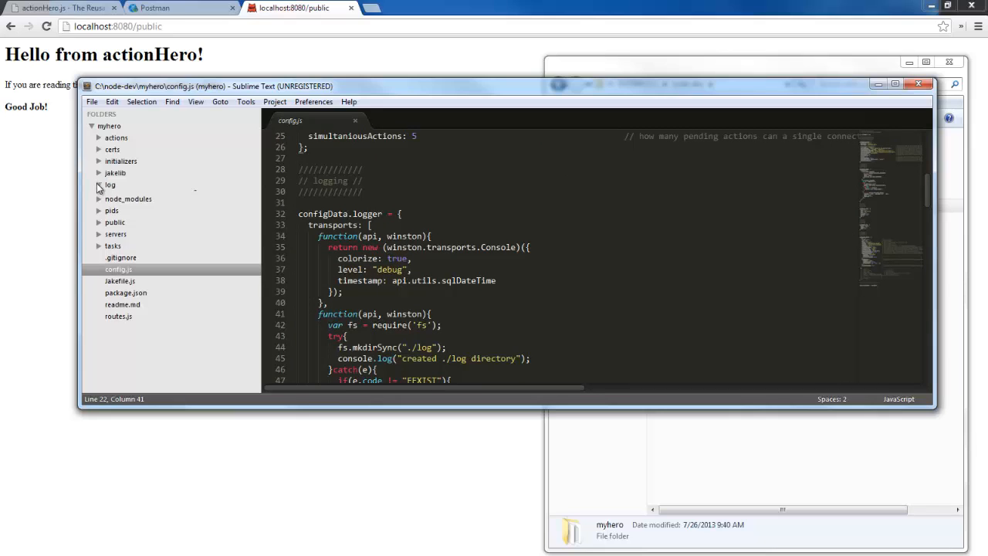
pyautogui.click(155, 195)
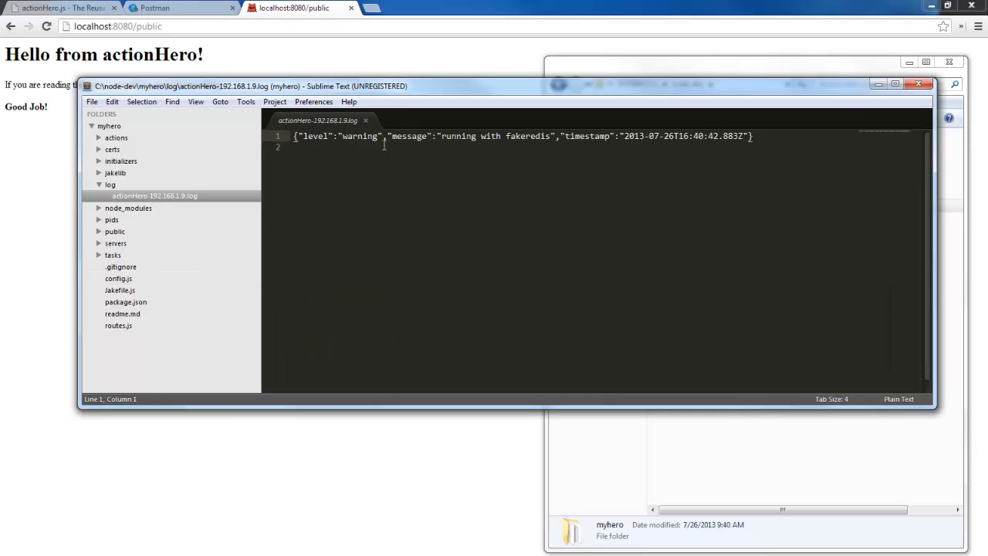
pyautogui.click(532, 136)
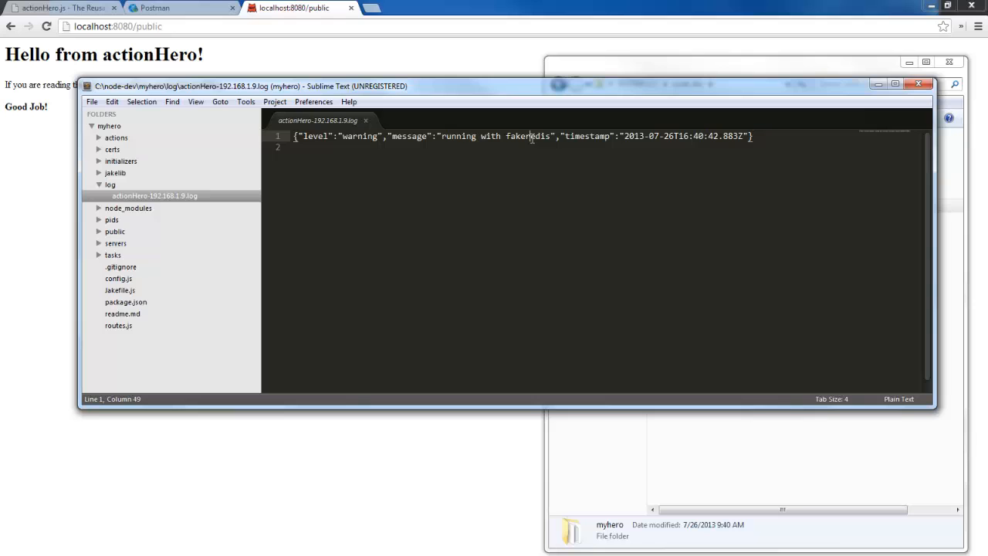
# Return to config.js and scroll to the web server section's public static files path.
pyautogui.click(117, 278)
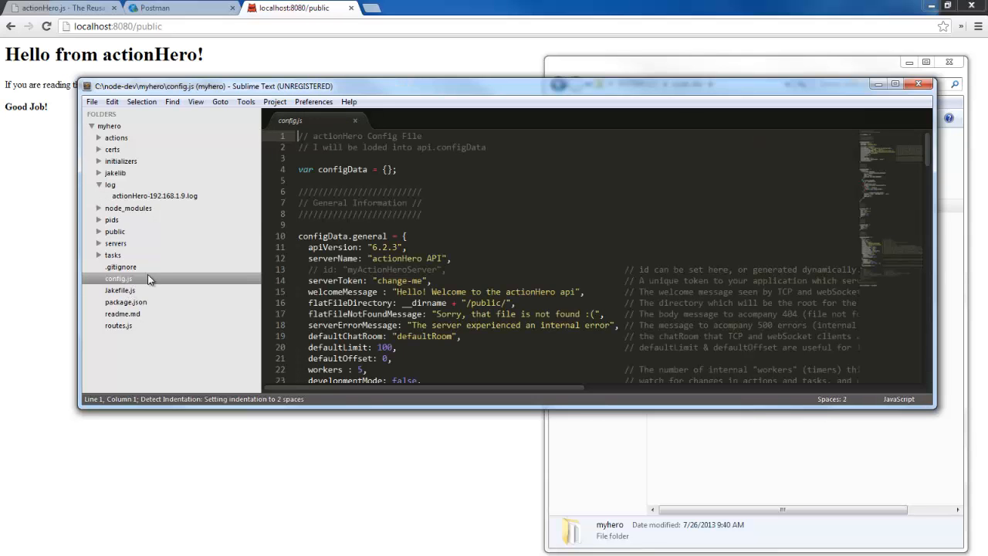
pyautogui.scroll(-3)
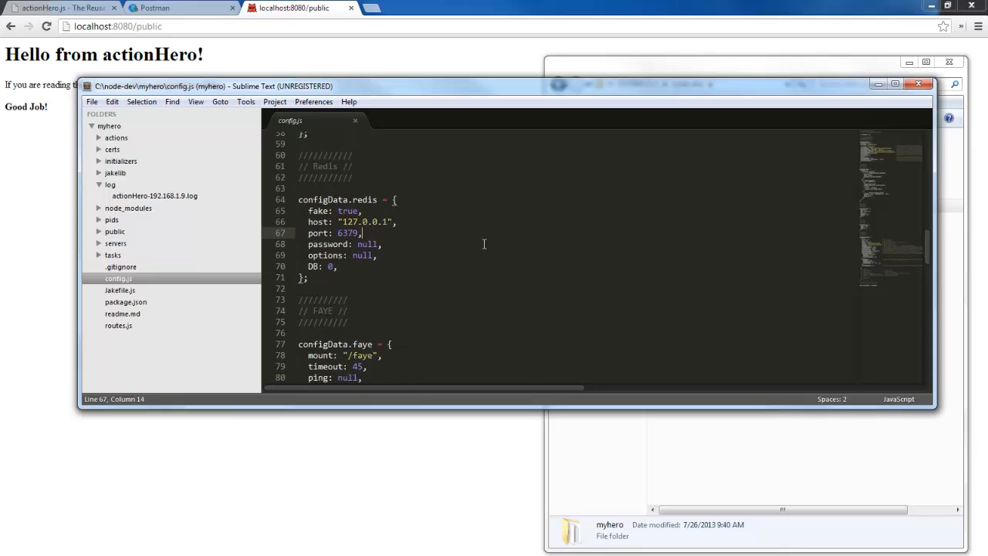
pyautogui.scroll(-3)
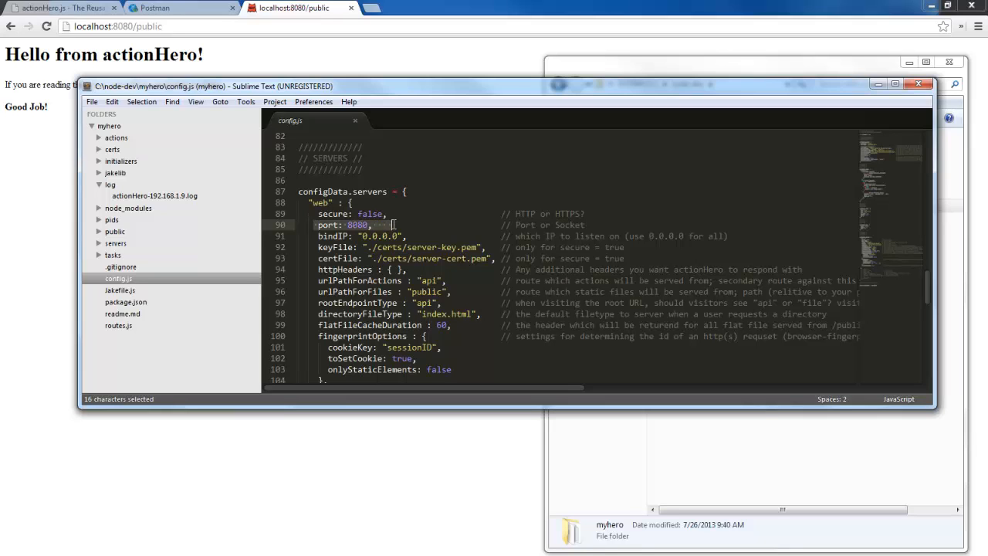
pyautogui.scroll(-3)
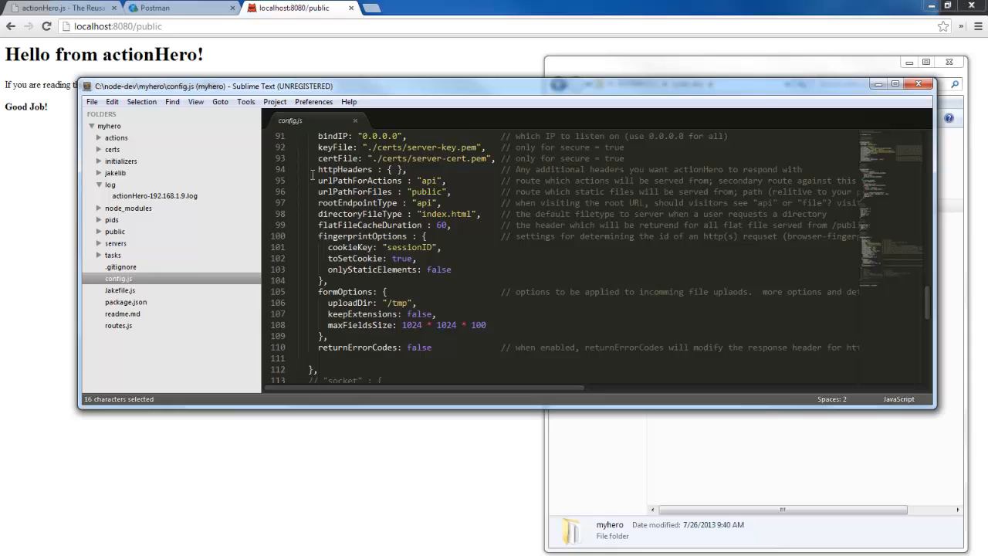
pyautogui.doubleClick(361, 181)
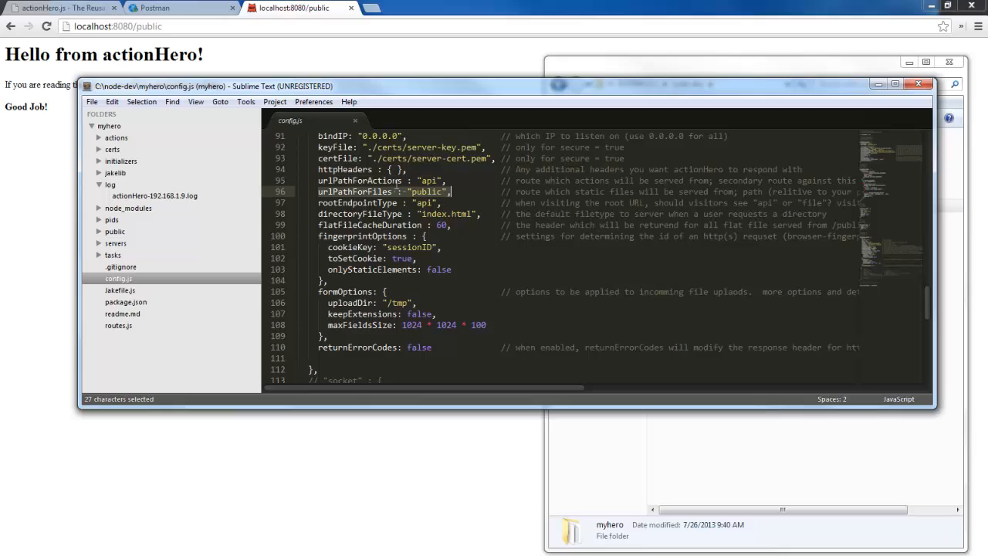
# Open index.html from the public folder to view the Hello from actionHero markup.
pyautogui.click(115, 231)
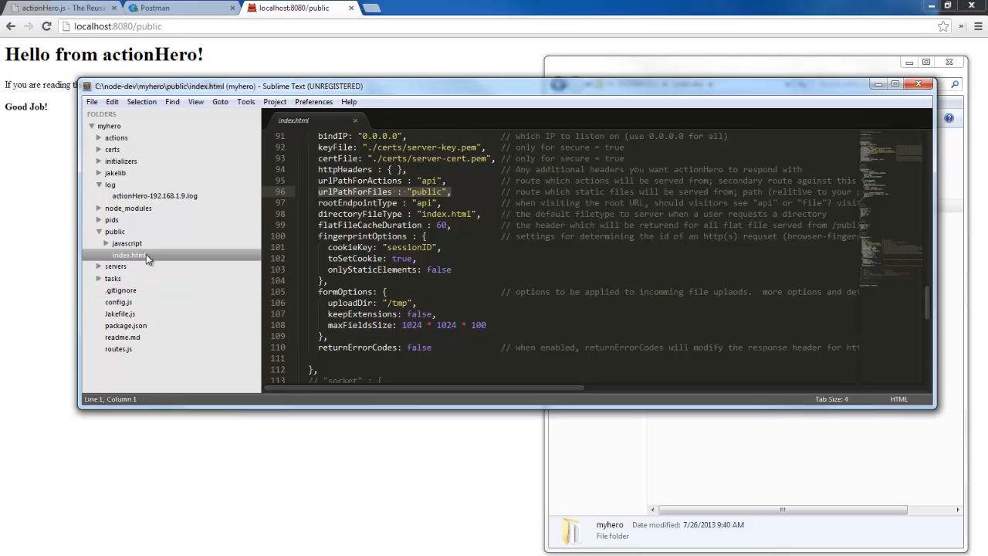
pyautogui.click(128, 254)
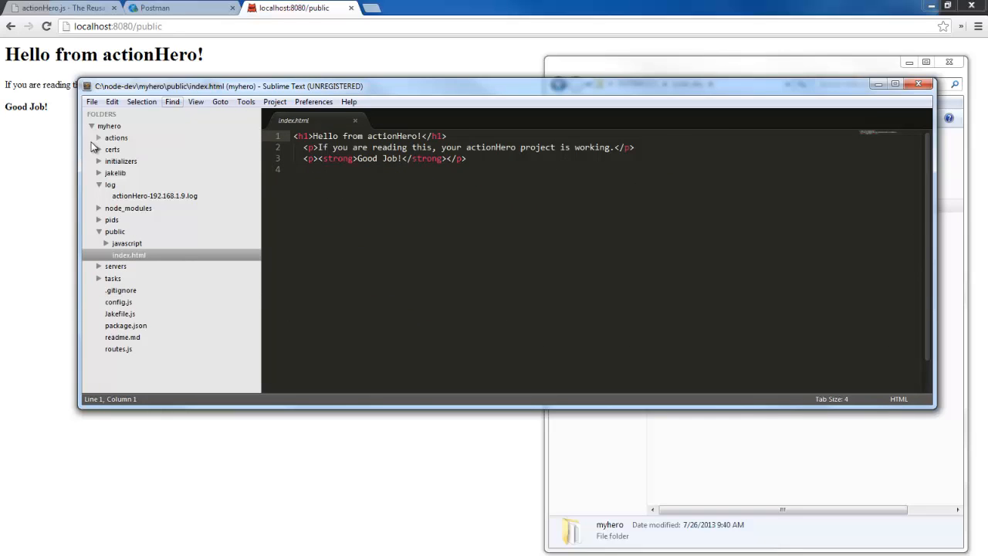
pyautogui.click(124, 148)
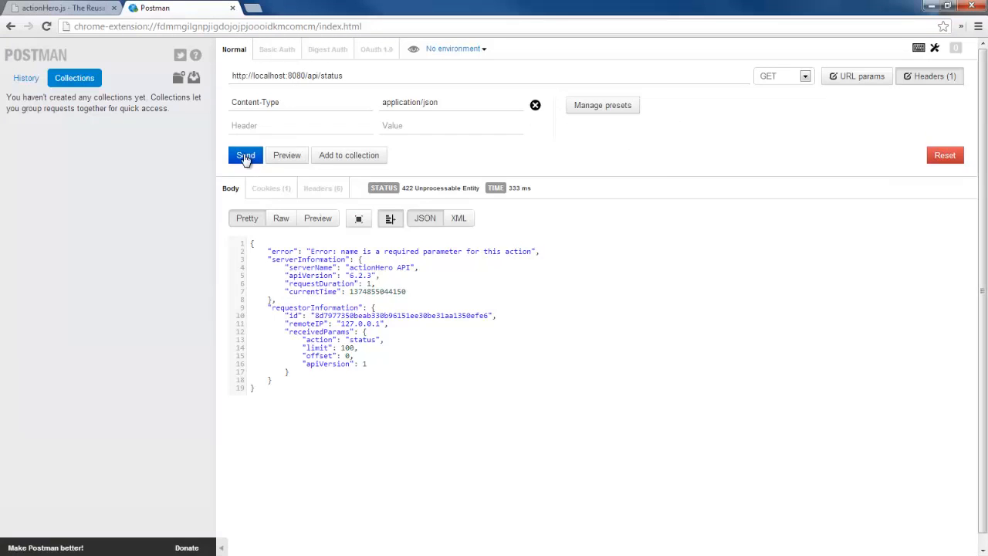
pyautogui.click(246, 155)
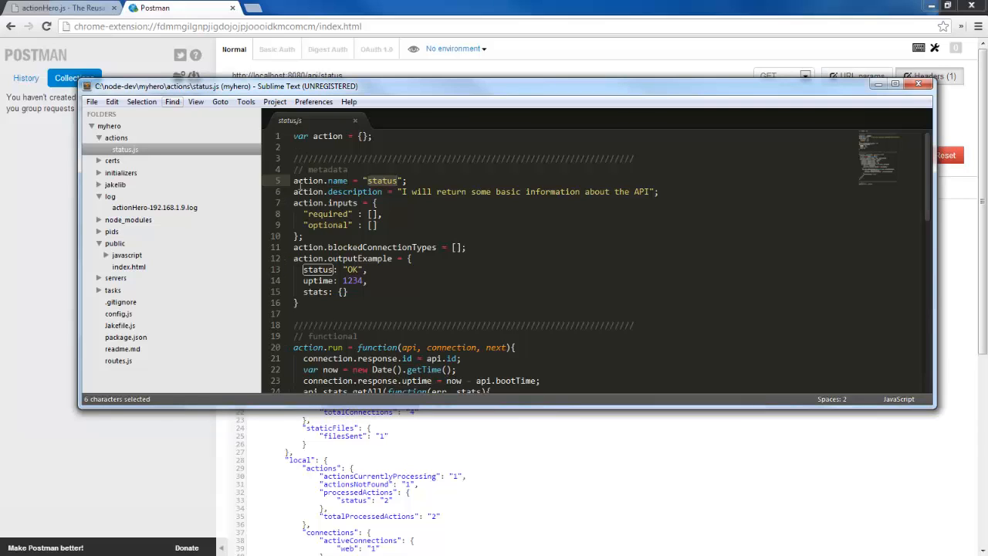
# Add "name" to the required array of action.inputs in status.js.
pyautogui.click(389, 226)
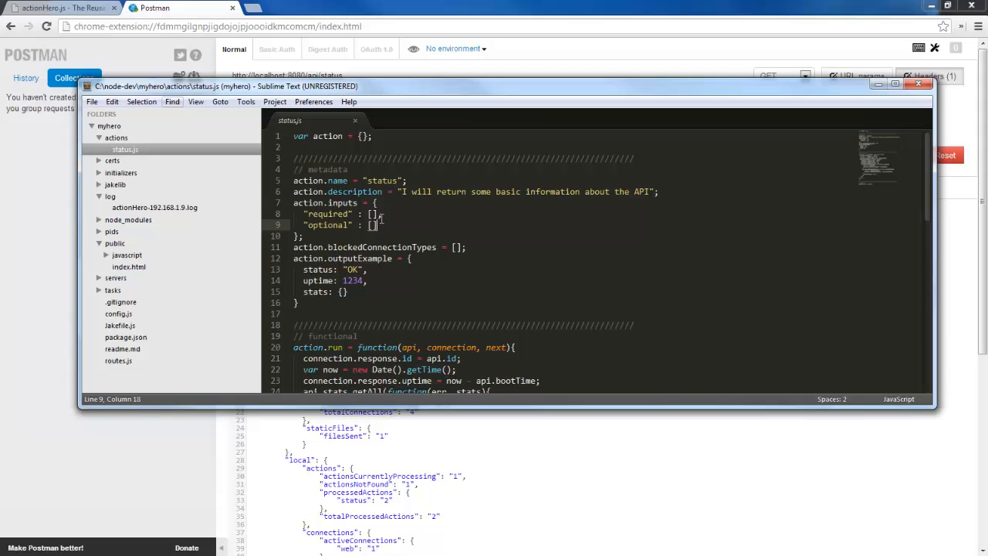
pyautogui.write('""')
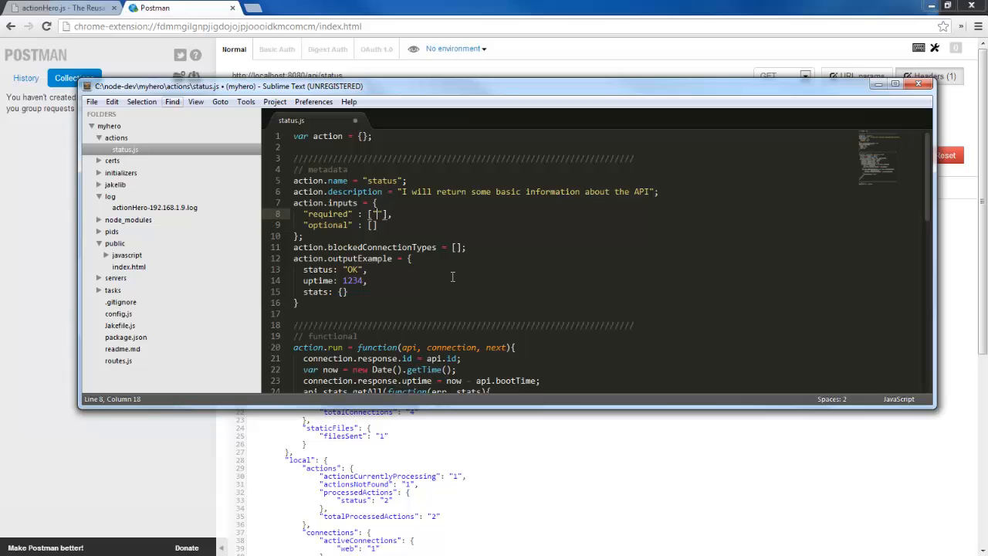
pyautogui.write('name')
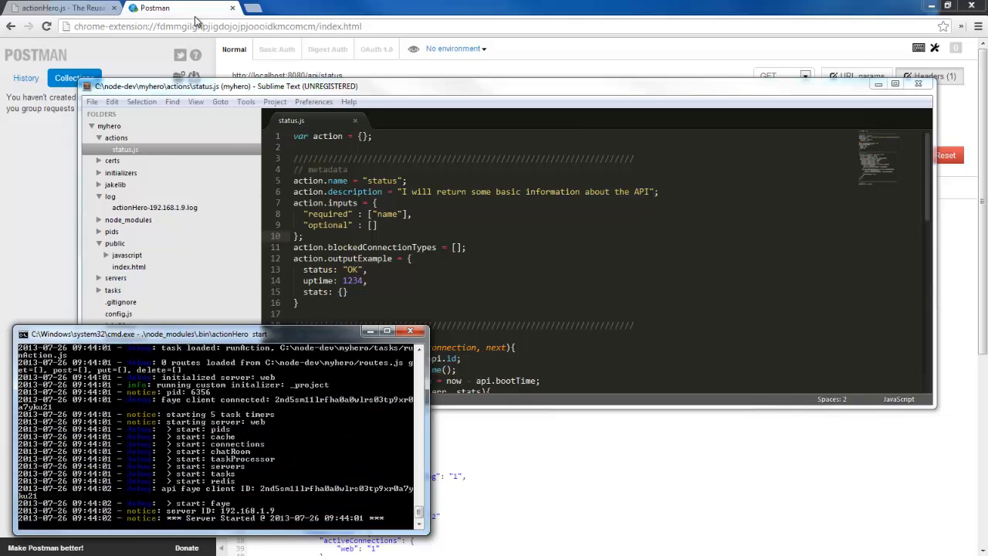
# Resend api/status and highlight the 'name is a required parameter for this action' error.
pyautogui.click(244, 154)
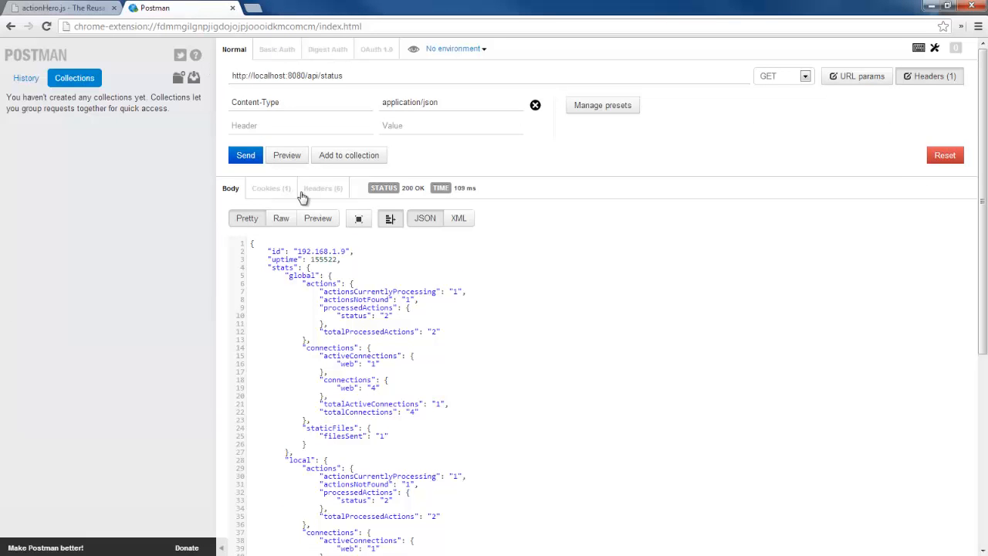
pyautogui.click(246, 155)
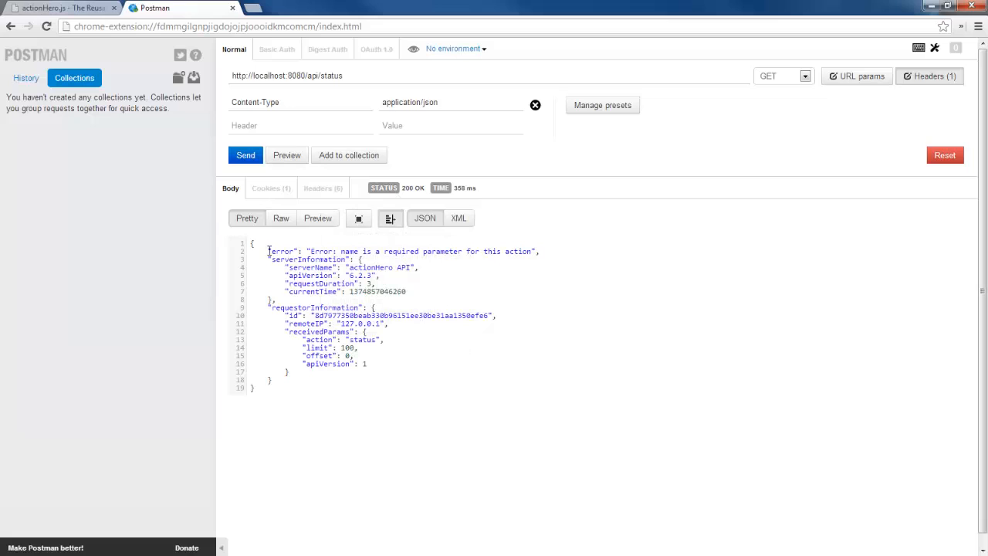
pyautogui.doubleClick(349, 251)
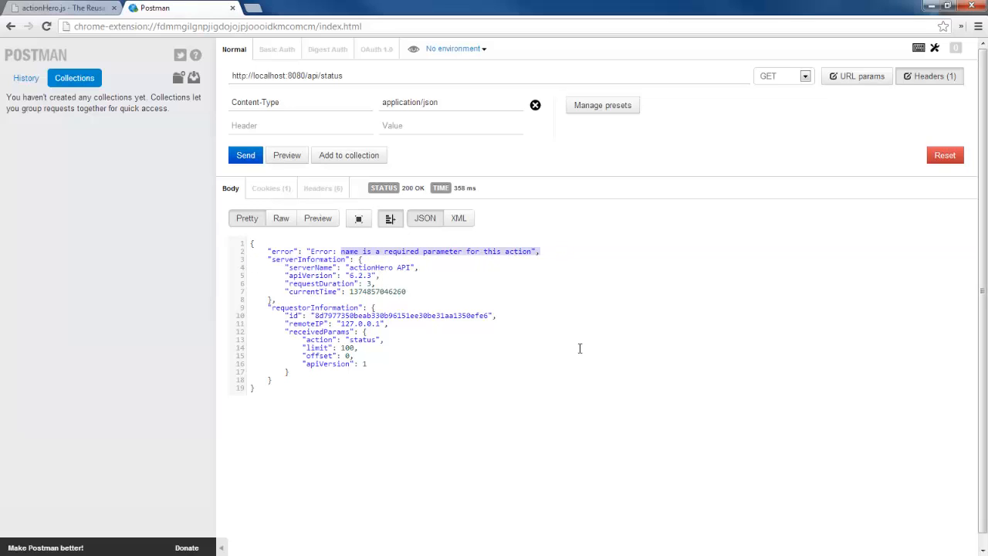
pyautogui.click(571, 385)
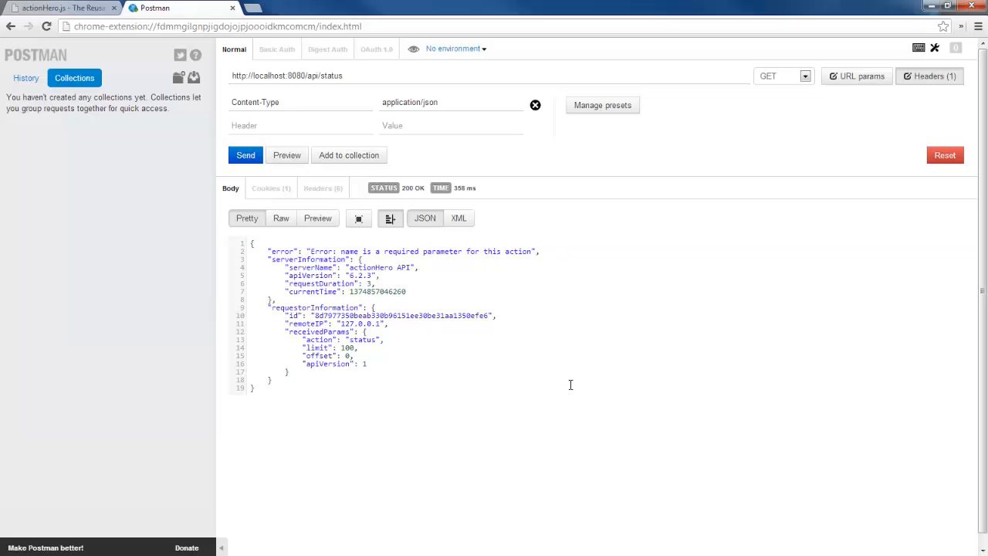
pyautogui.moveTo(760, 109)
pyautogui.write('"name": "mark"')
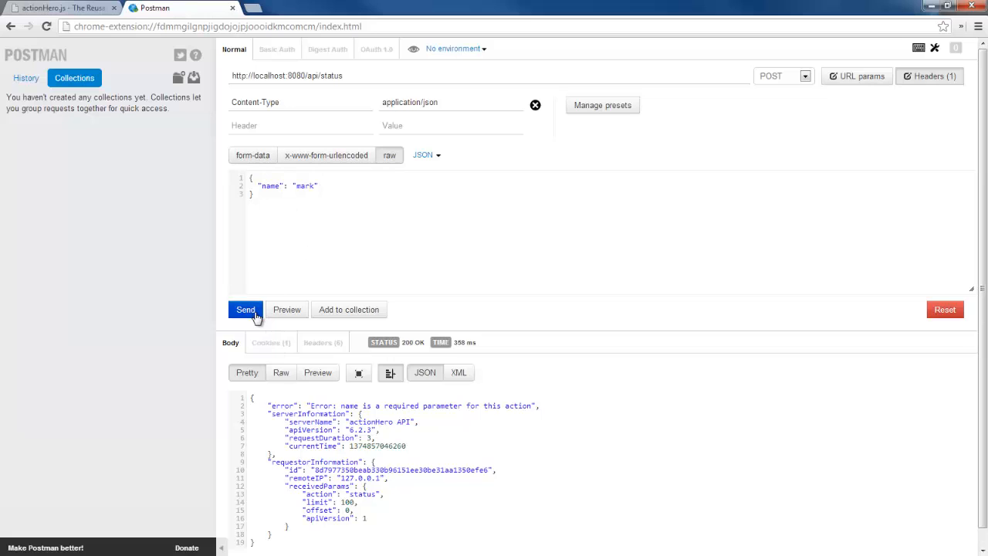
# Send the POST with a name in the raw JSON body and view the 200 OK stats response.
pyautogui.click(245, 309)
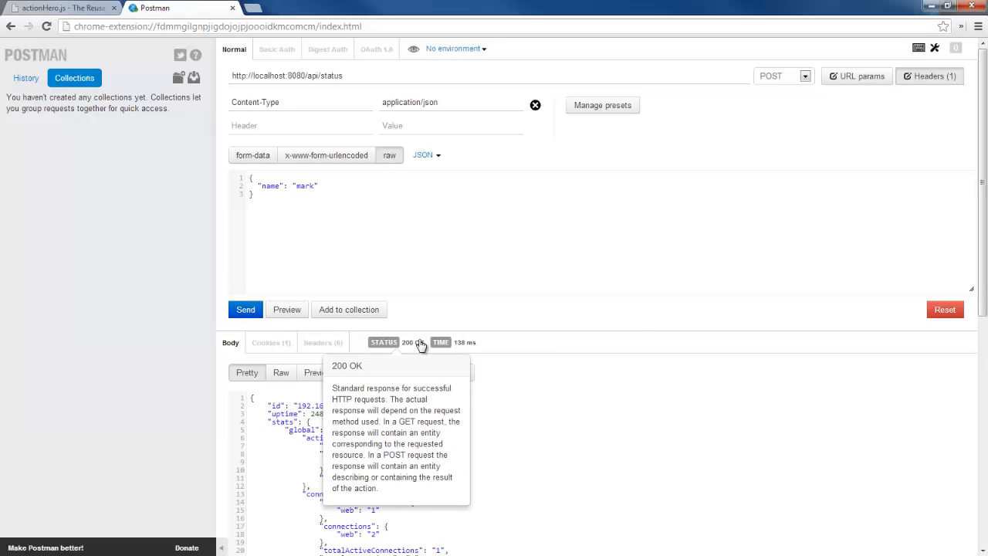
pyautogui.scroll(-3)
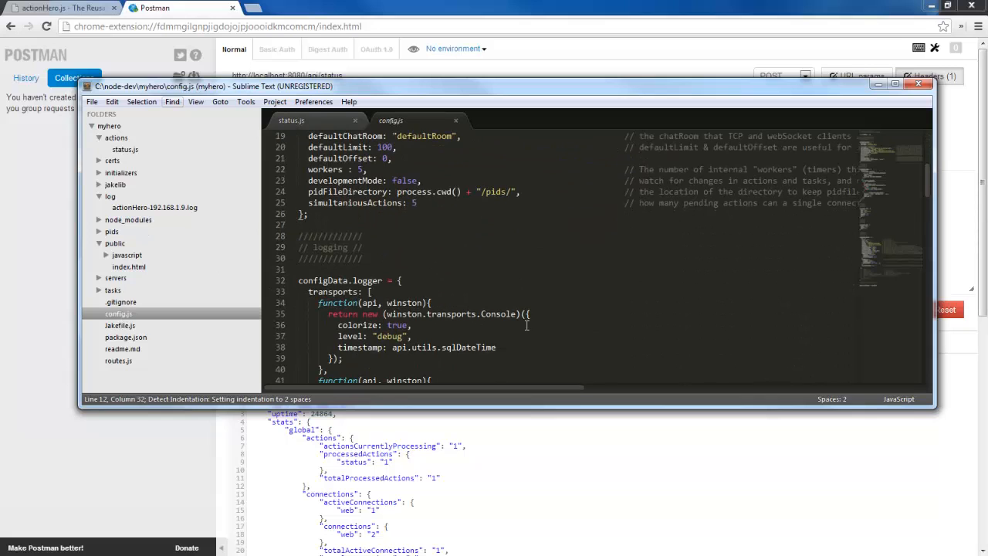
# Scroll config.js down to the configData.servers web server settings.
pyautogui.scroll(-3)
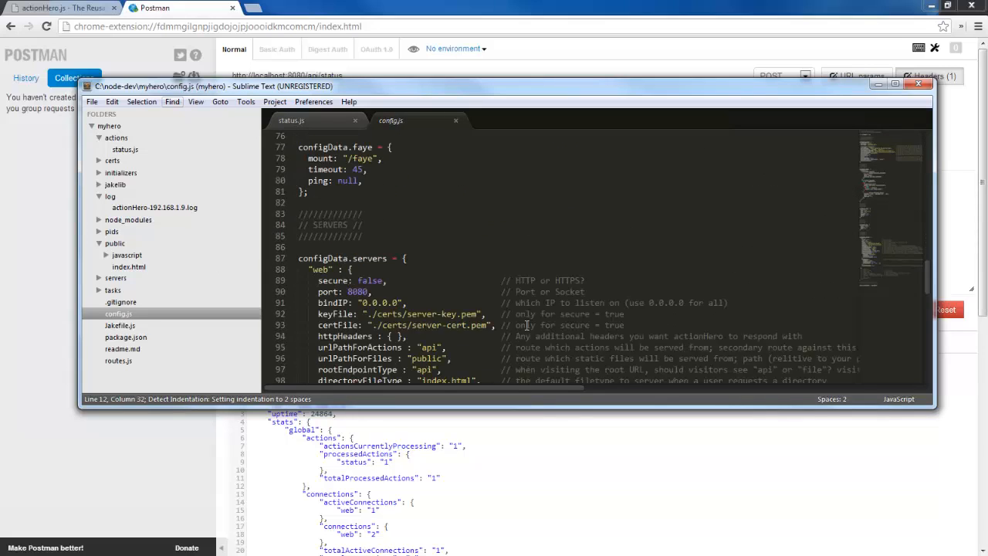
pyautogui.scroll(-3)
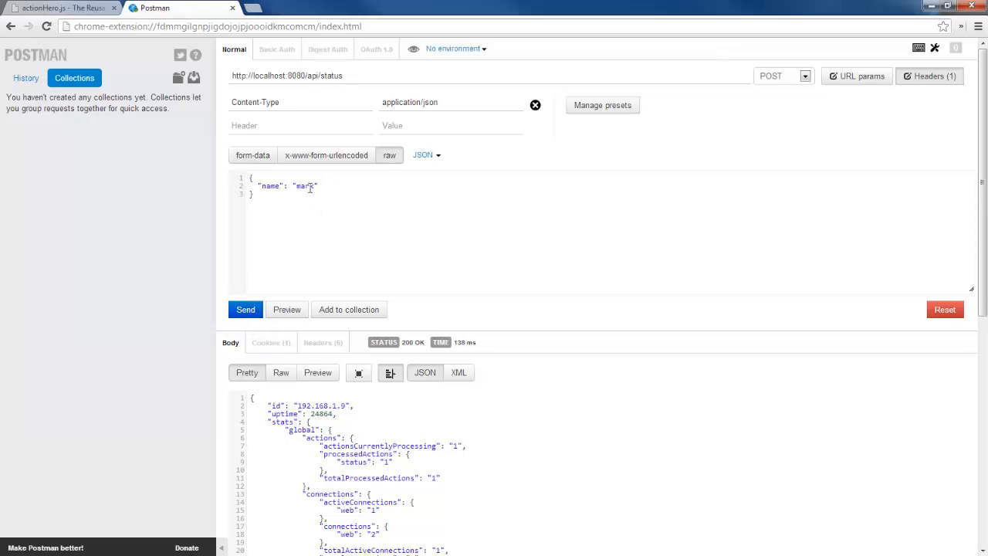
# Send a POST to localhost:8080/api/status with an empty body, receiving 422 'name is required'.
pyautogui.click(245, 309)
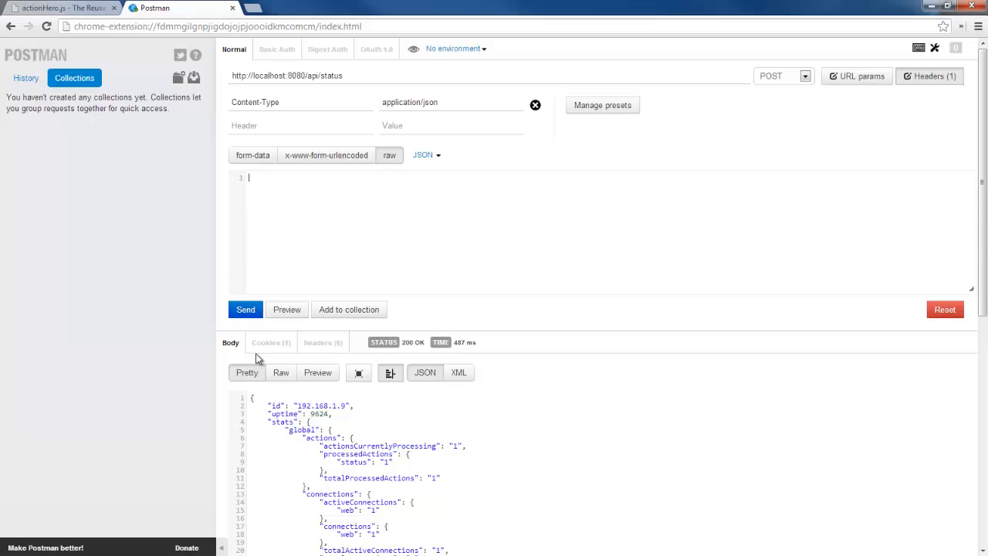
pyautogui.click(244, 309)
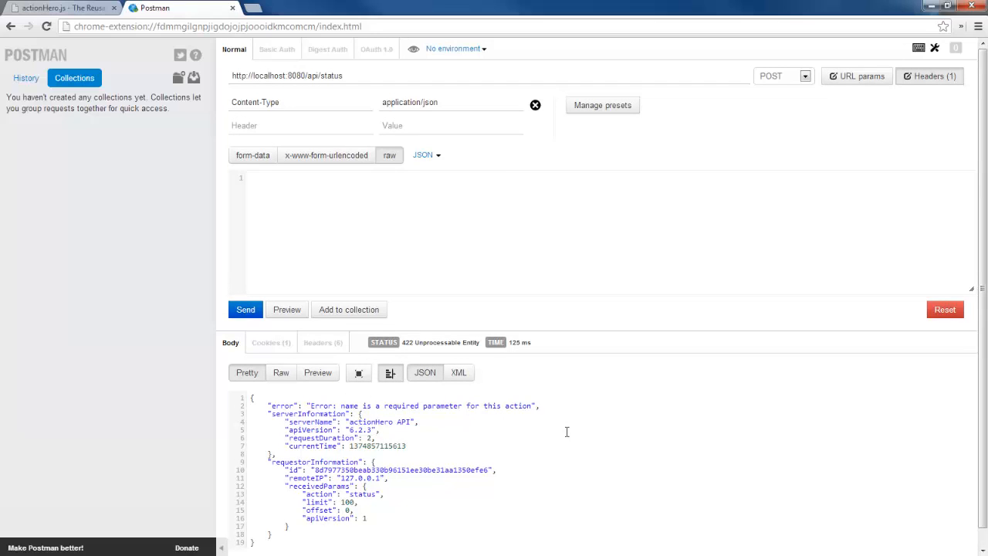
pyautogui.moveTo(504, 438)
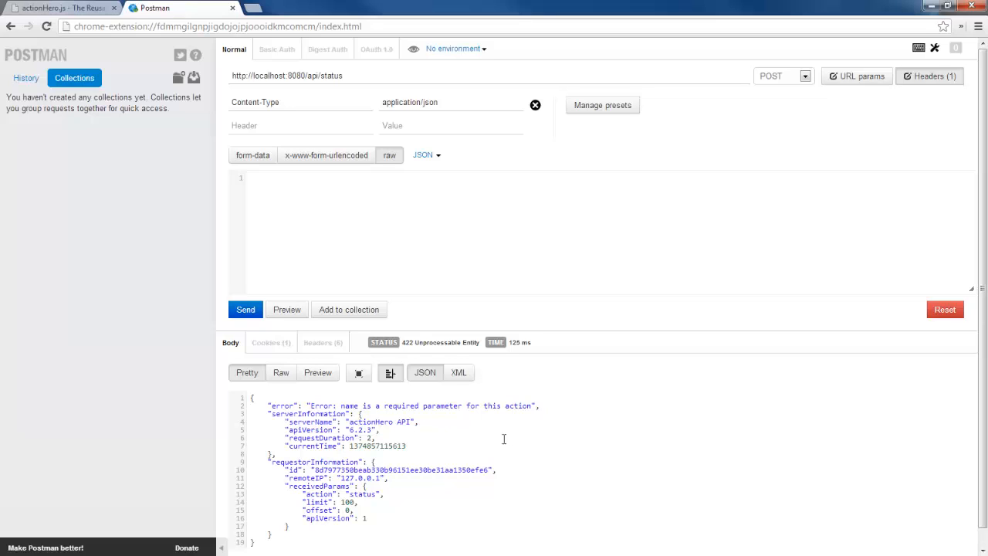
pyautogui.moveTo(302, 204)
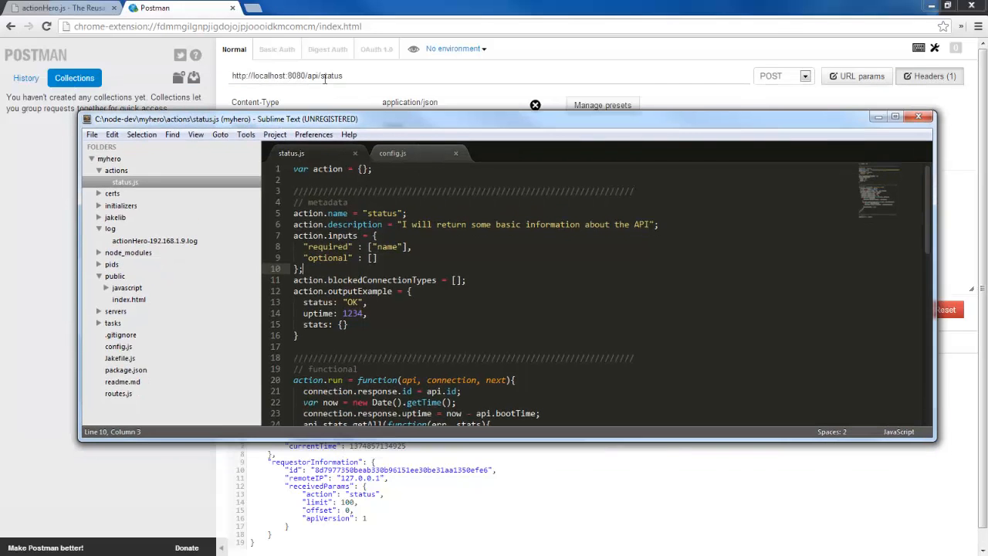
pyautogui.moveTo(466, 254)
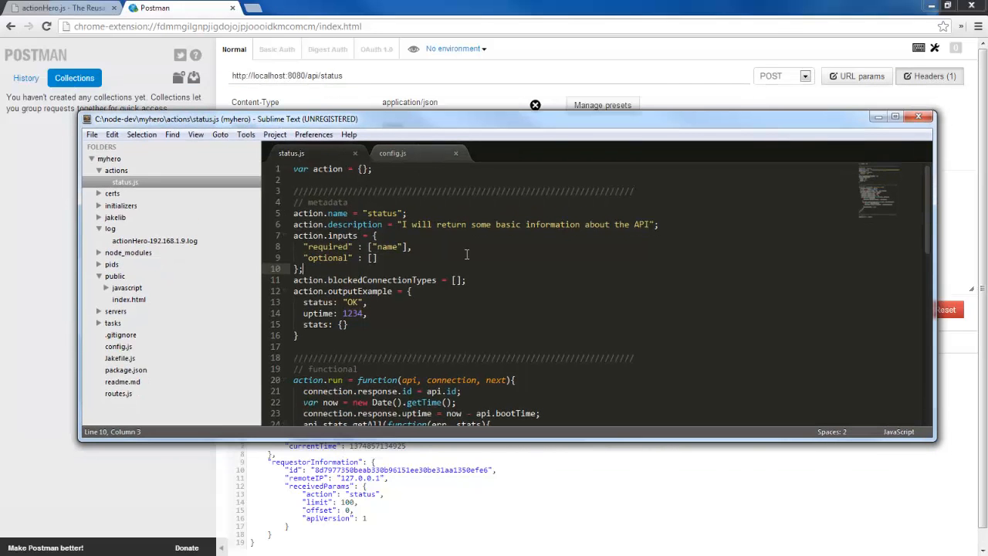
pyautogui.click(374, 258)
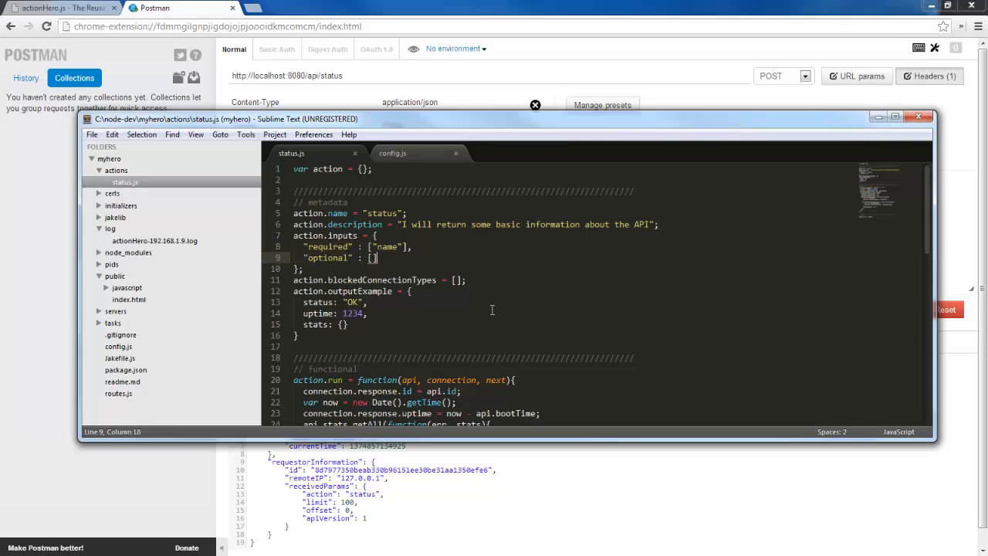
pyautogui.moveTo(654, 246)
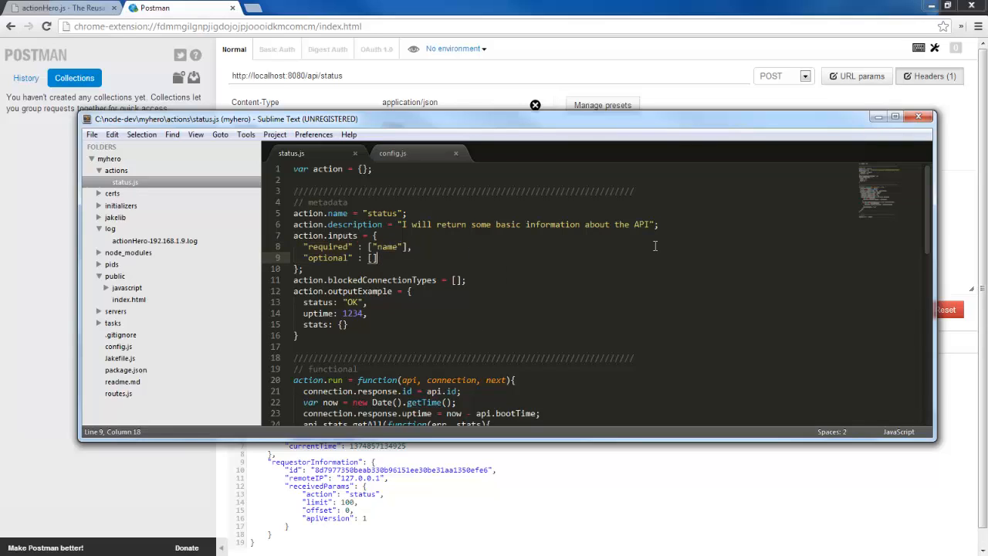
pyautogui.moveTo(497, 305)
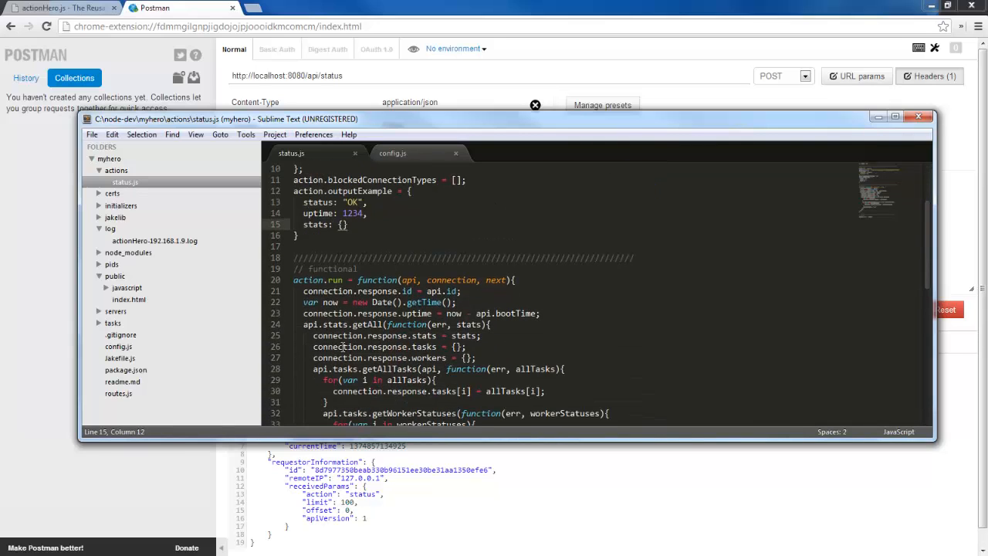
pyautogui.scroll(-3)
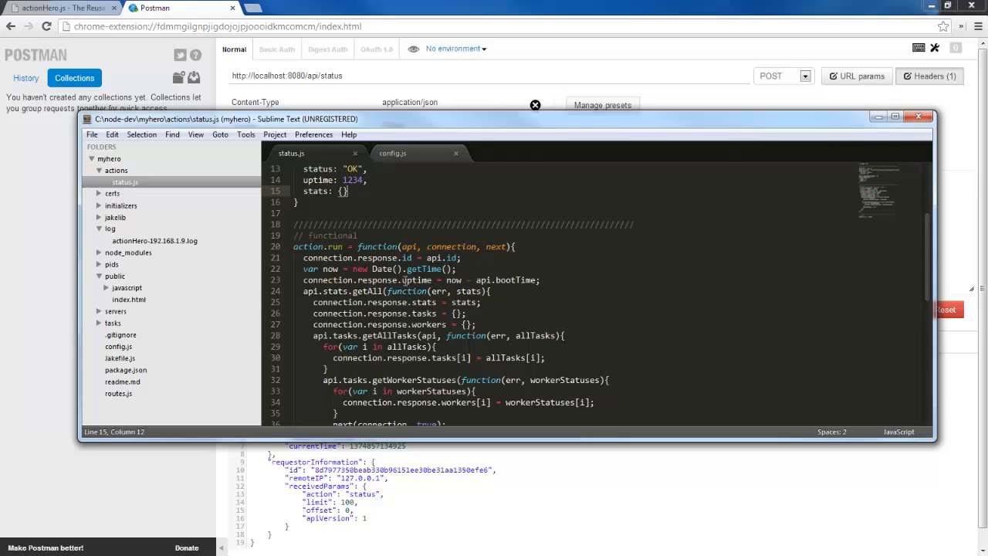
pyautogui.moveTo(410, 323)
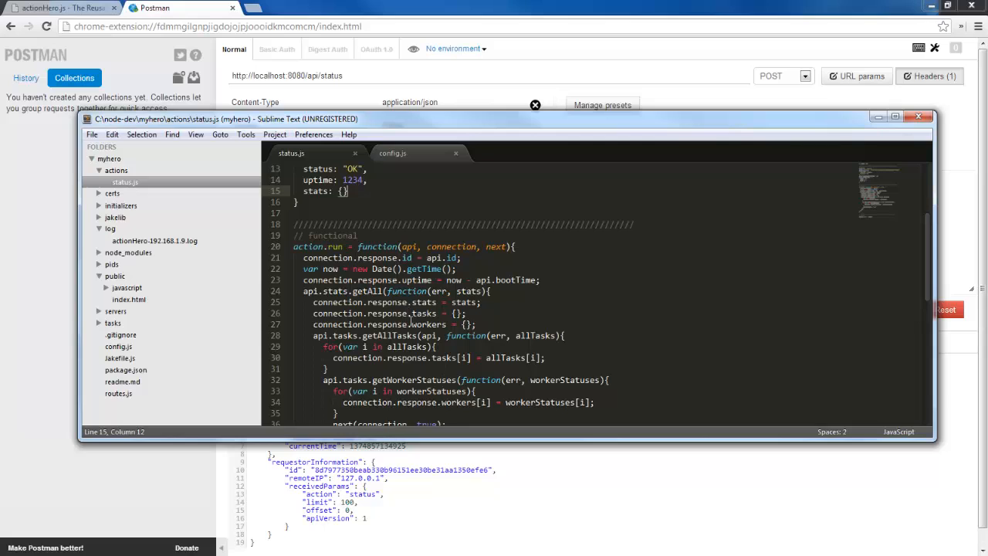
pyautogui.scroll(-3)
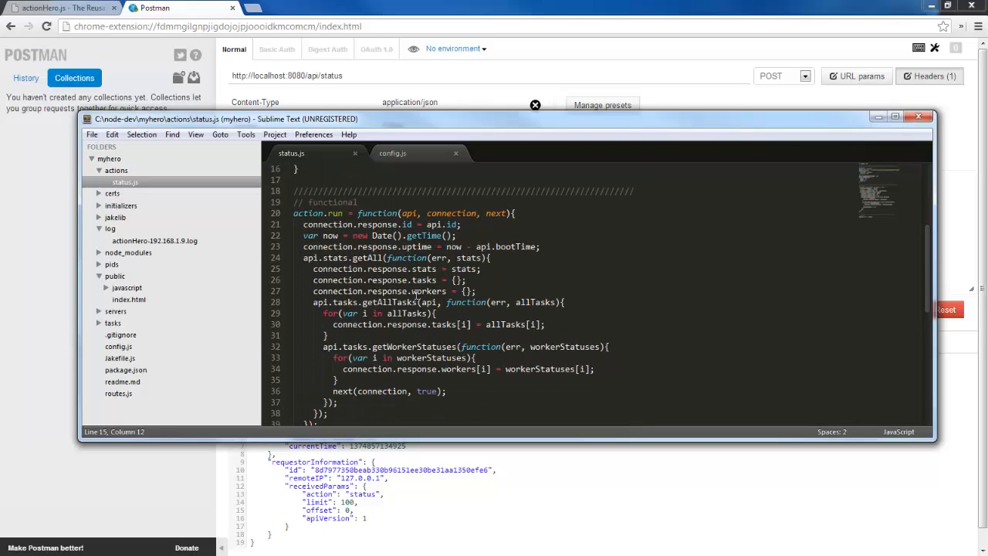
pyautogui.moveTo(505, 389)
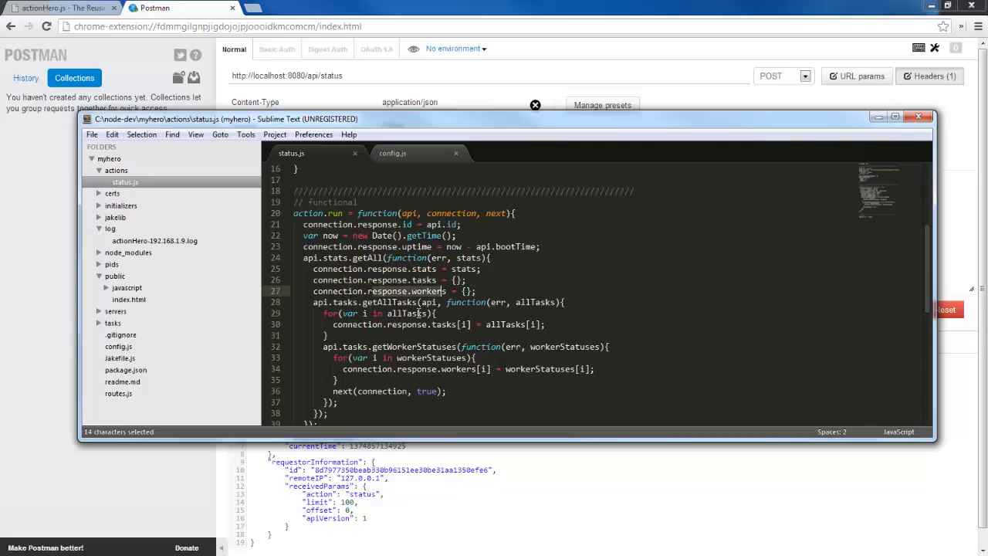
pyautogui.doubleClick(446, 325)
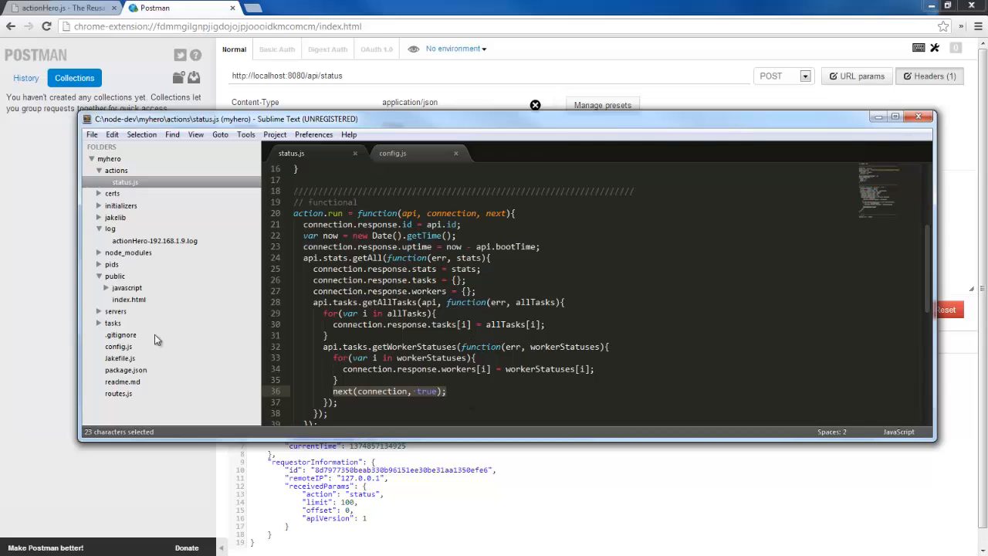
pyautogui.moveTo(114, 266)
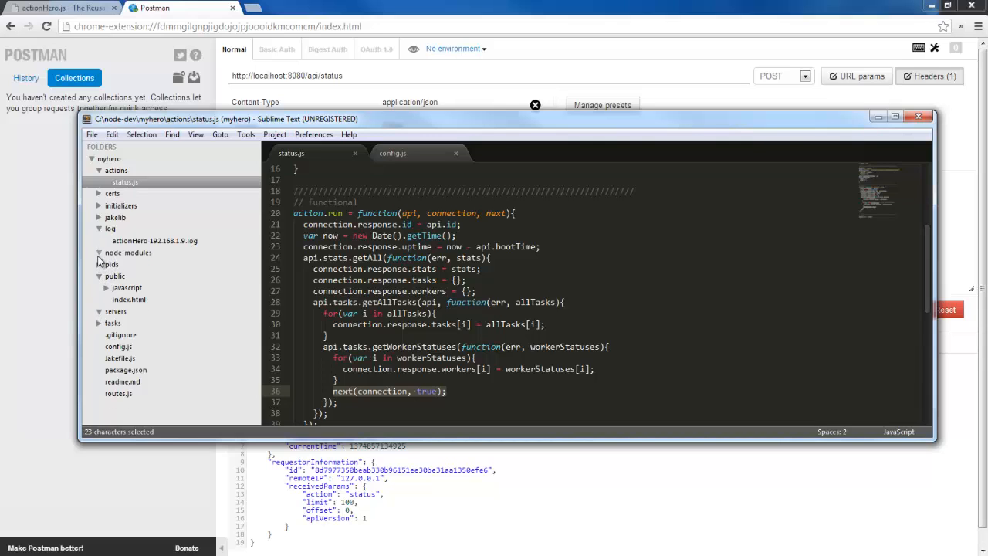
# Read through web.js down to the remote IP handling in incoming requests.
pyautogui.click(128, 254)
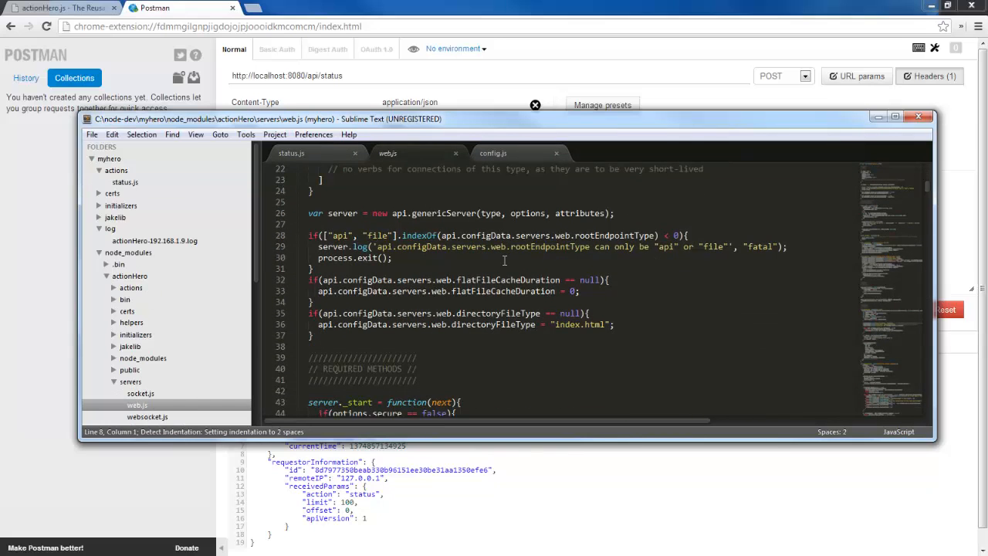
pyautogui.scroll(-3)
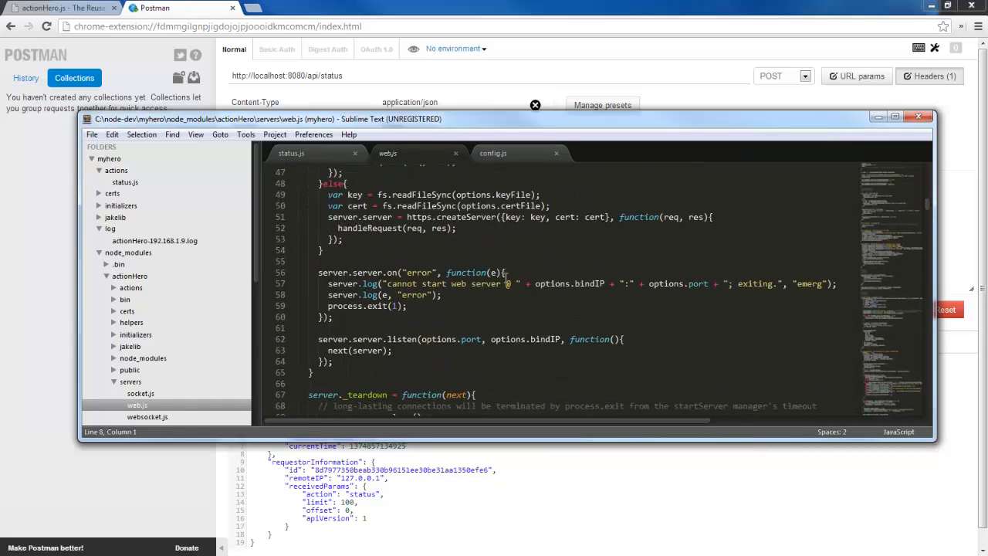
pyautogui.scroll(-3)
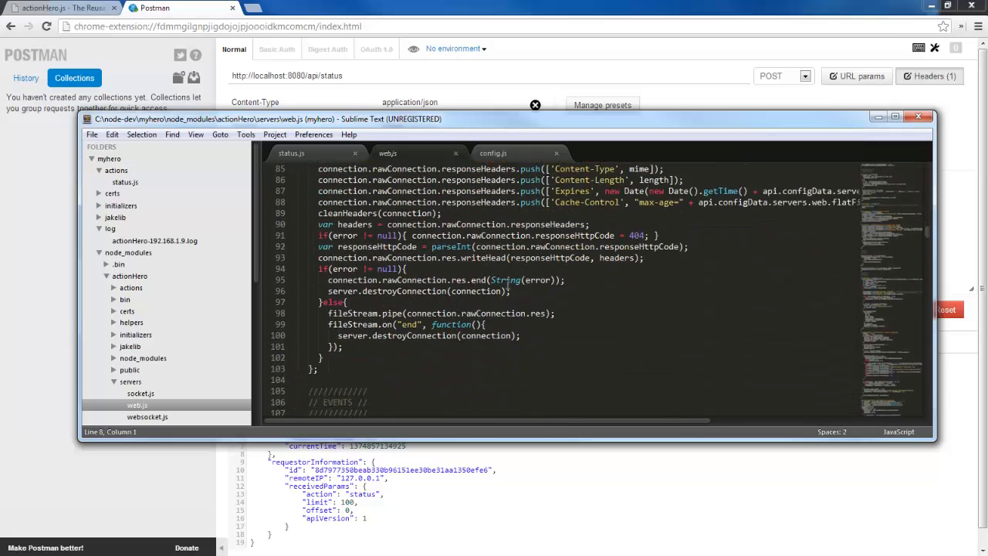
pyautogui.scroll(-3)
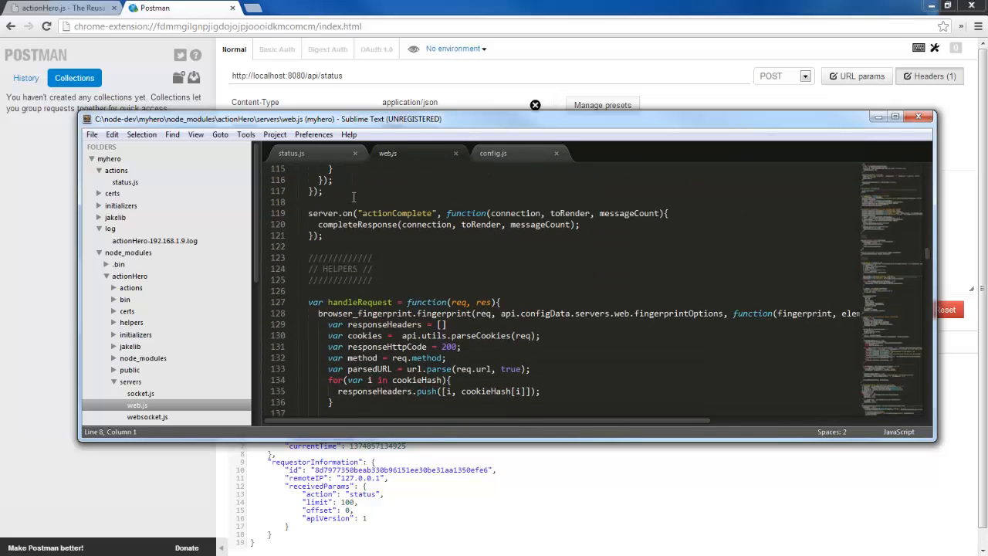
pyautogui.doubleClick(357, 225)
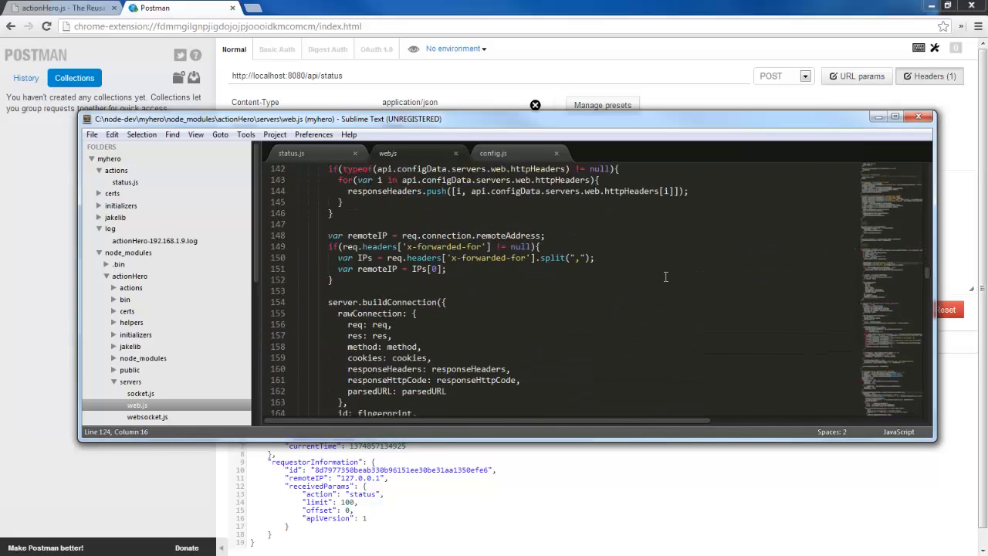
# Review completeResponse, the returnErrorCodes condition and the response HTTP code check.
pyautogui.scroll(-3)
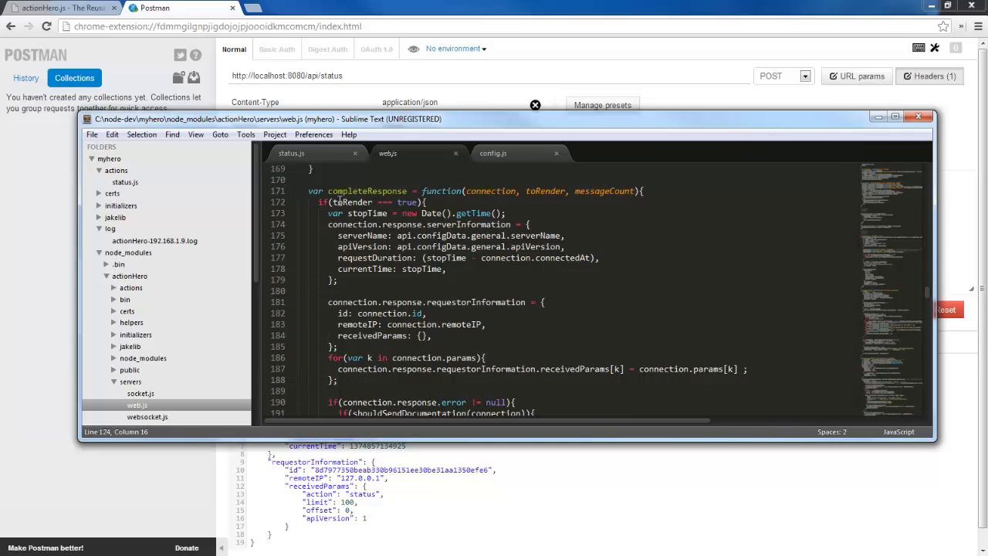
pyautogui.scroll(-3)
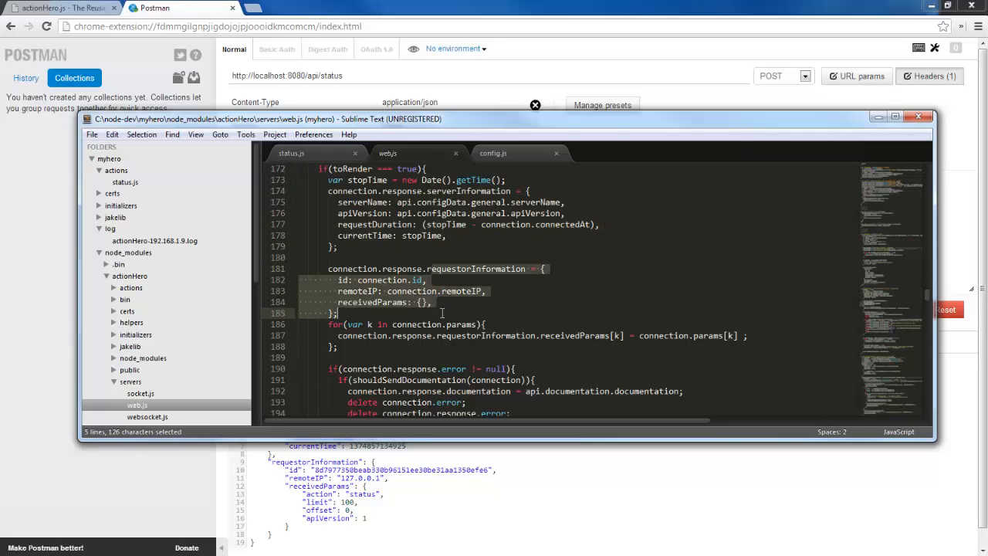
pyautogui.scroll(-3)
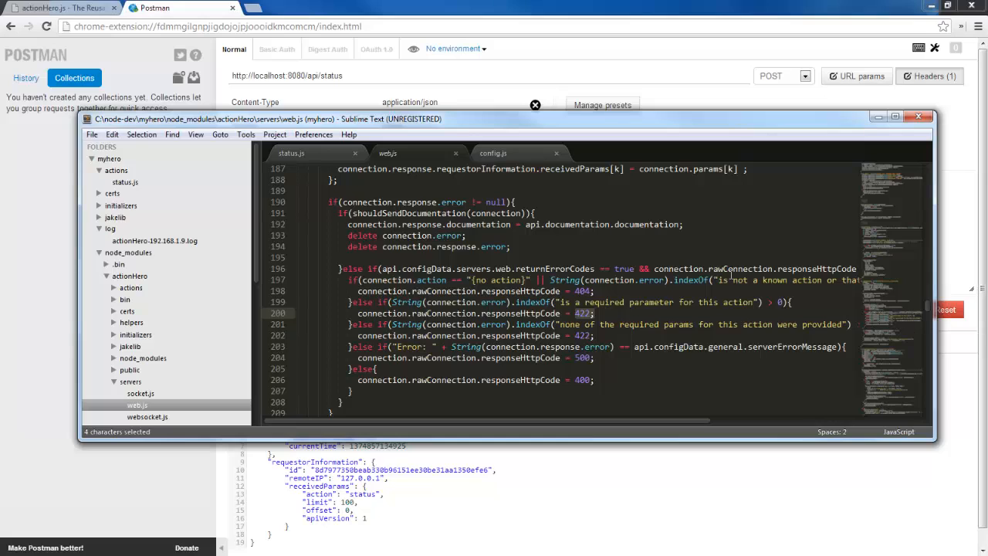
pyautogui.click(744, 272)
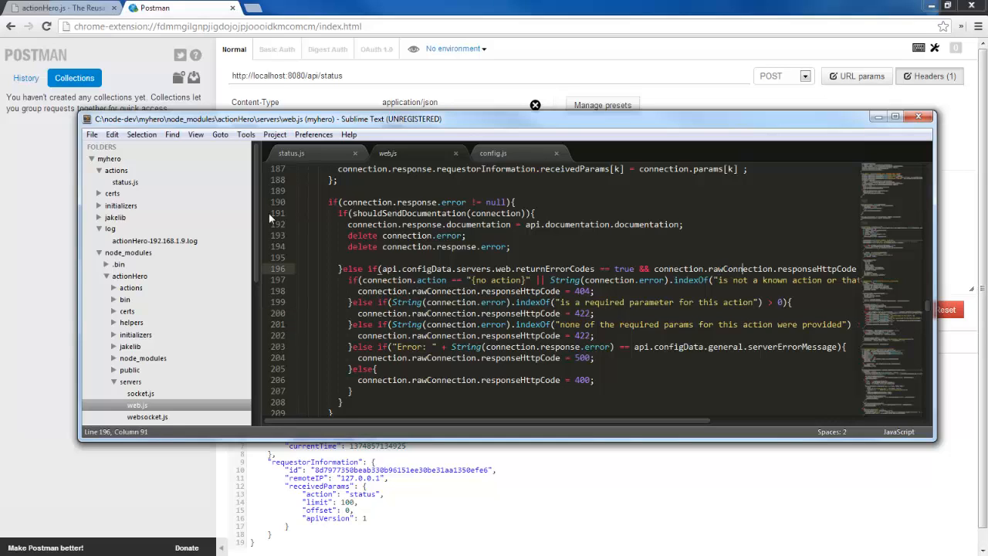
pyautogui.doubleClick(718, 268)
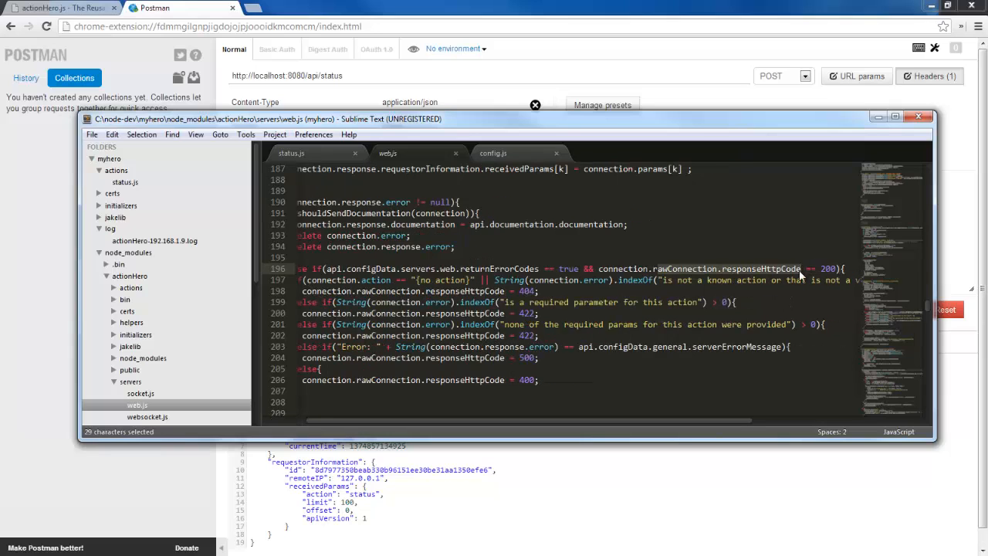
pyautogui.click(651, 301)
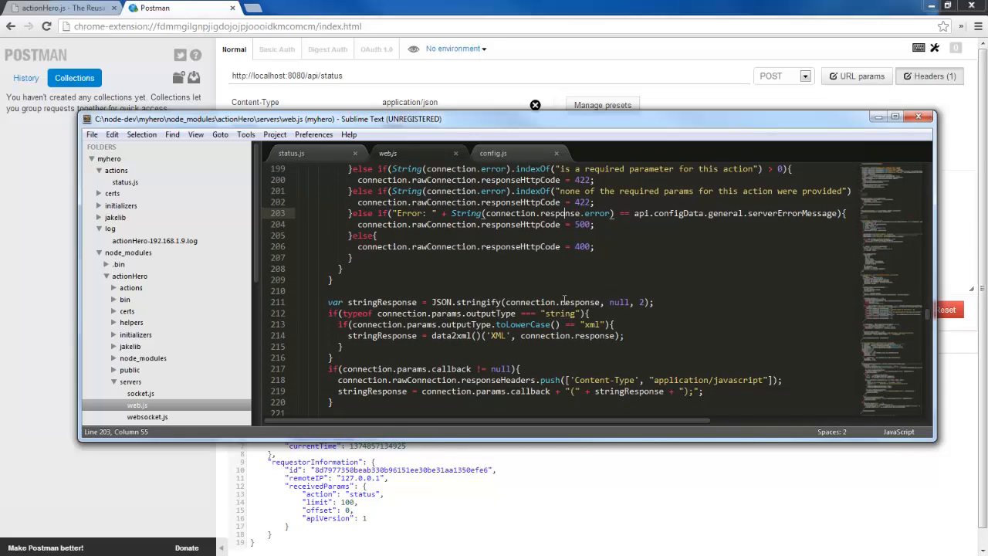
pyautogui.scroll(-3)
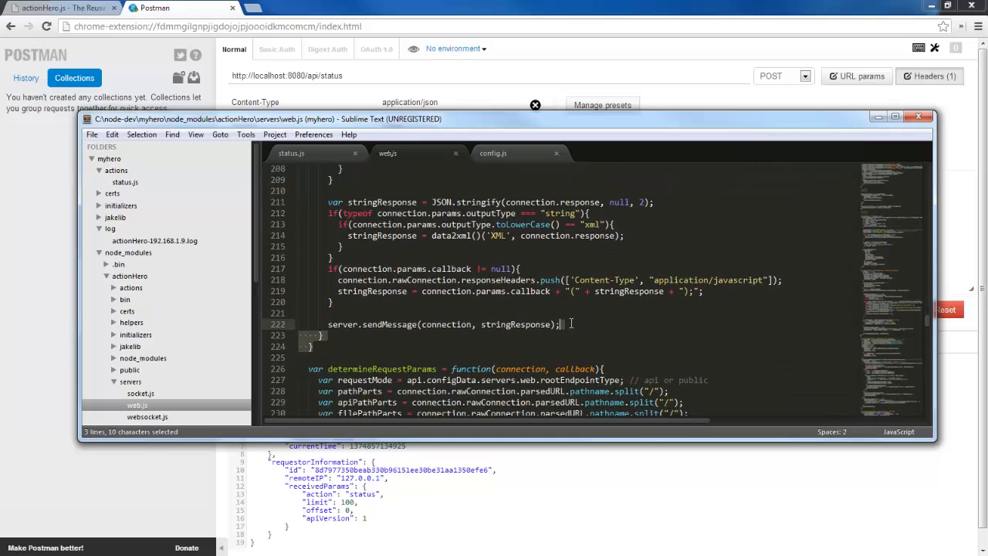
pyautogui.moveTo(580, 326)
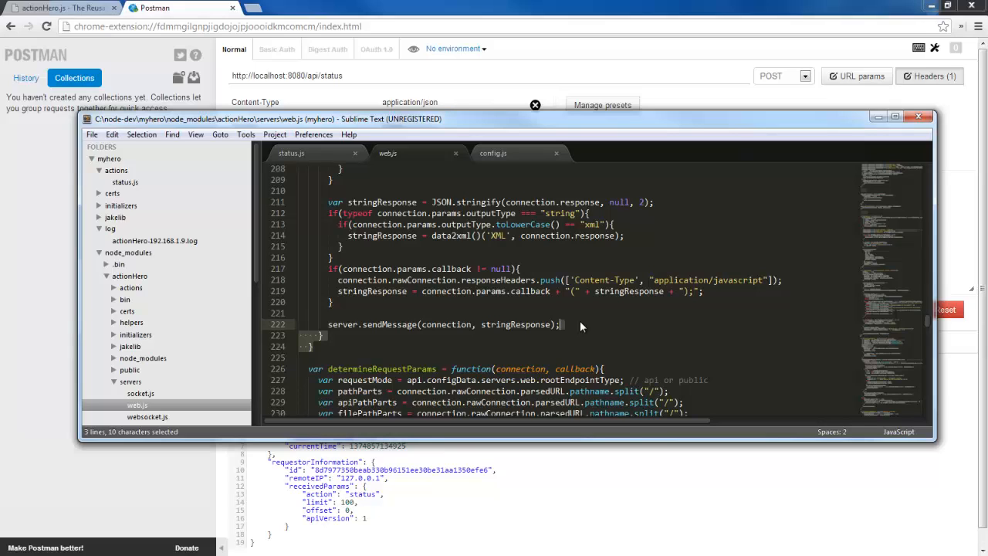
pyautogui.moveTo(404, 463)
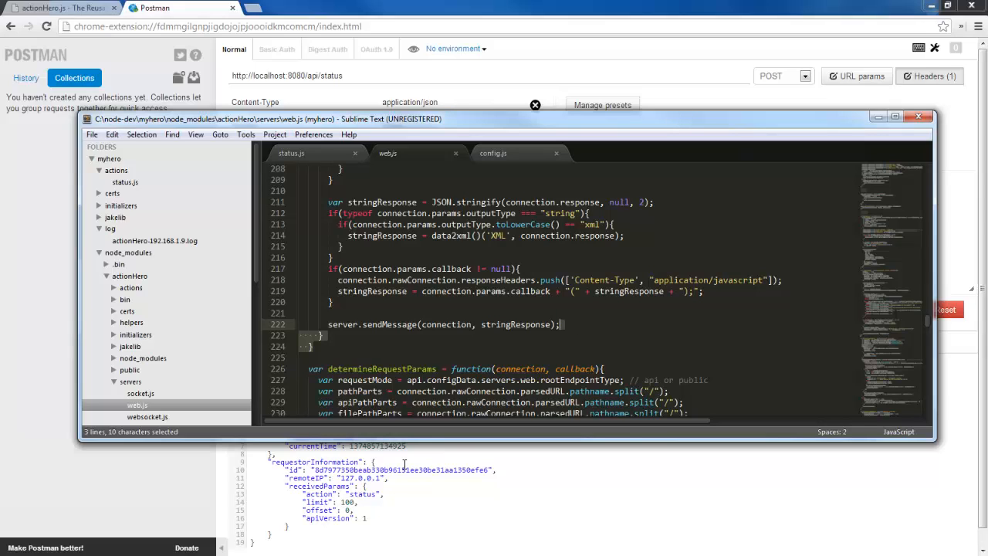